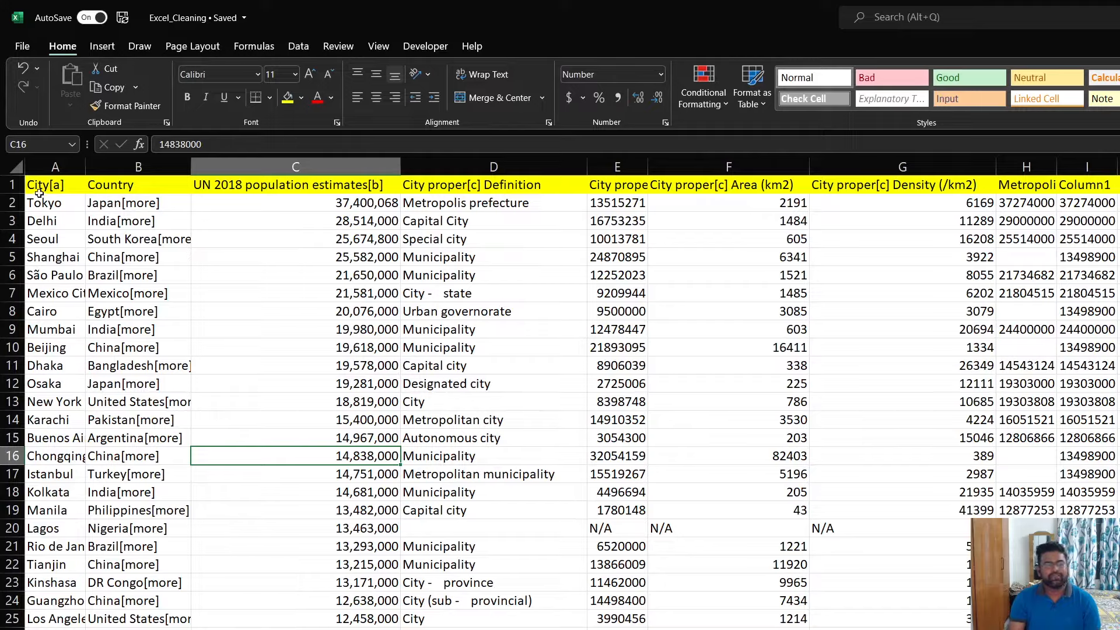
Step: Review the population header, Tokyo's definition, and the area and Mexico City density values
left_click(54, 184)
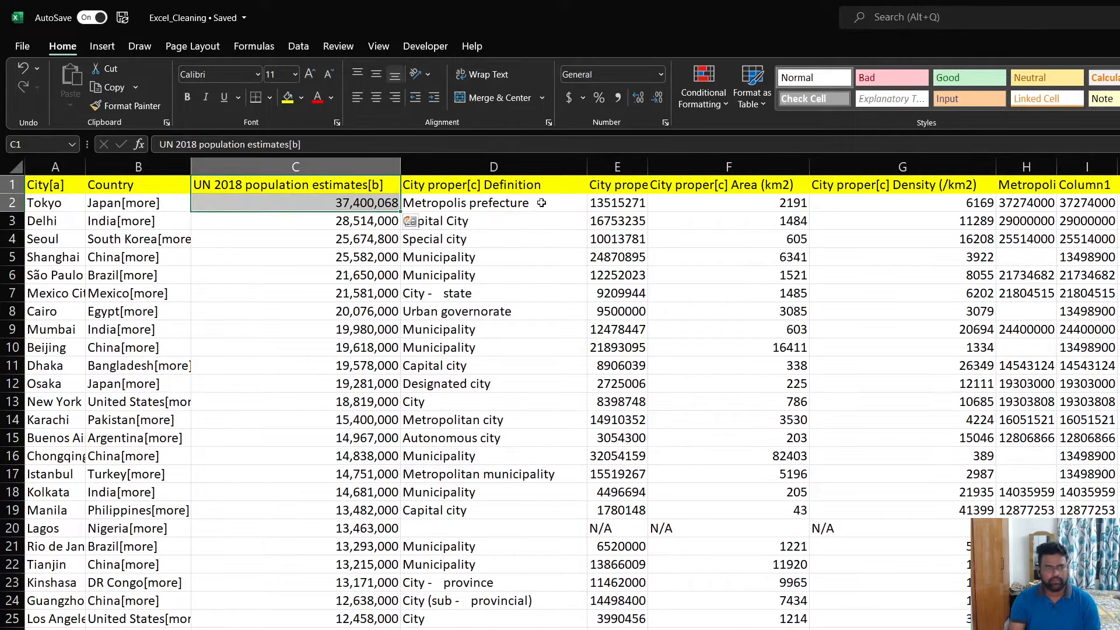
left_click(493, 203)
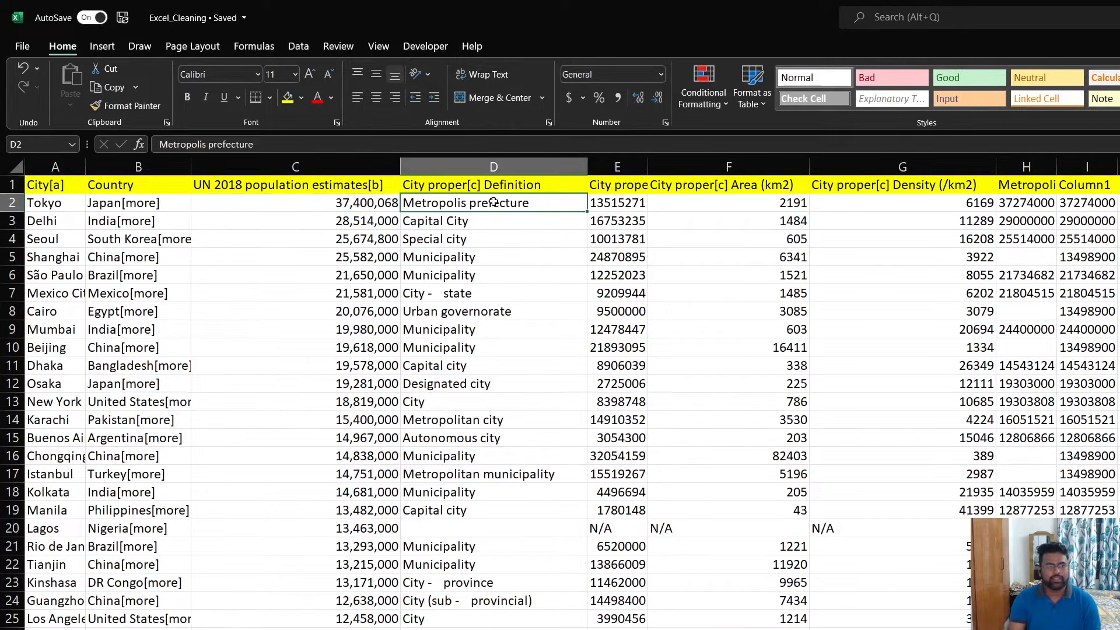
left_click(493, 365)
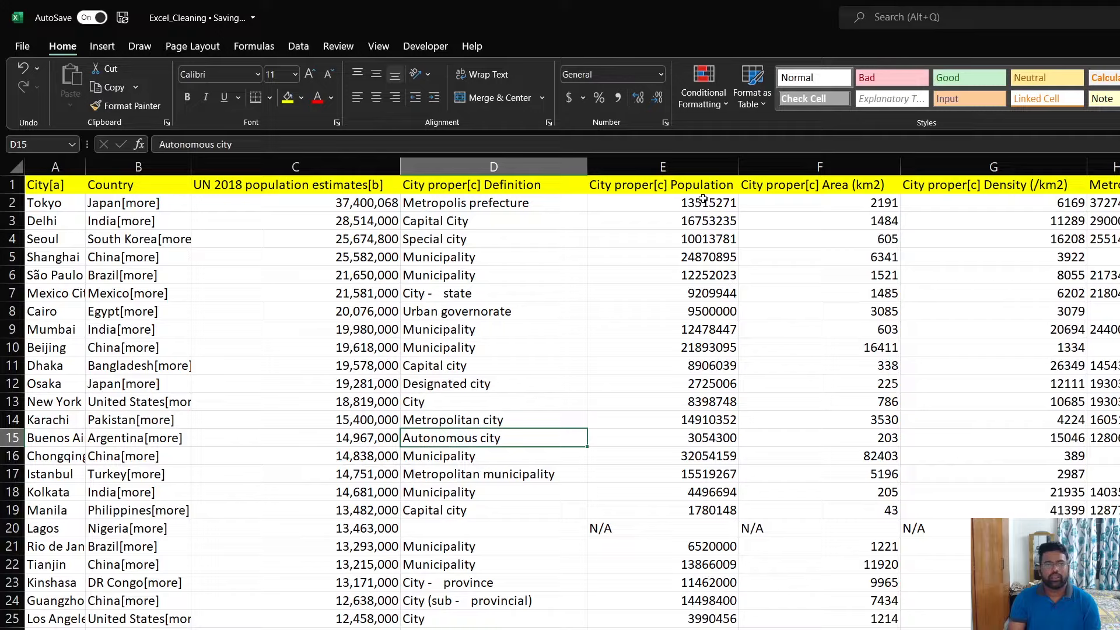
left_click(992, 202)
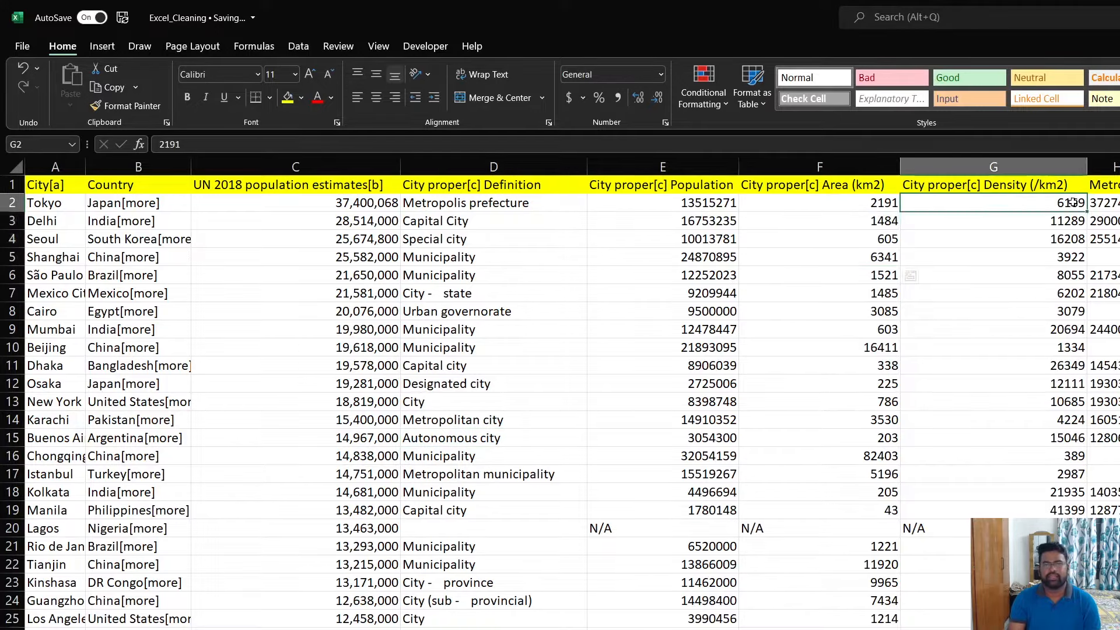
left_click(992, 293)
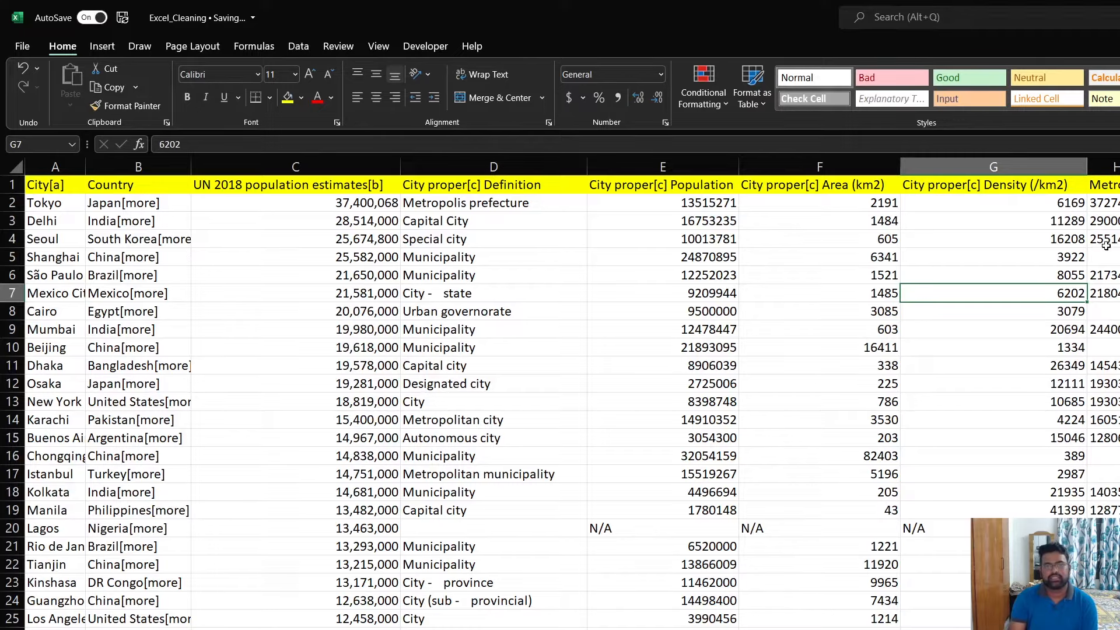
mouse_move(862, 363)
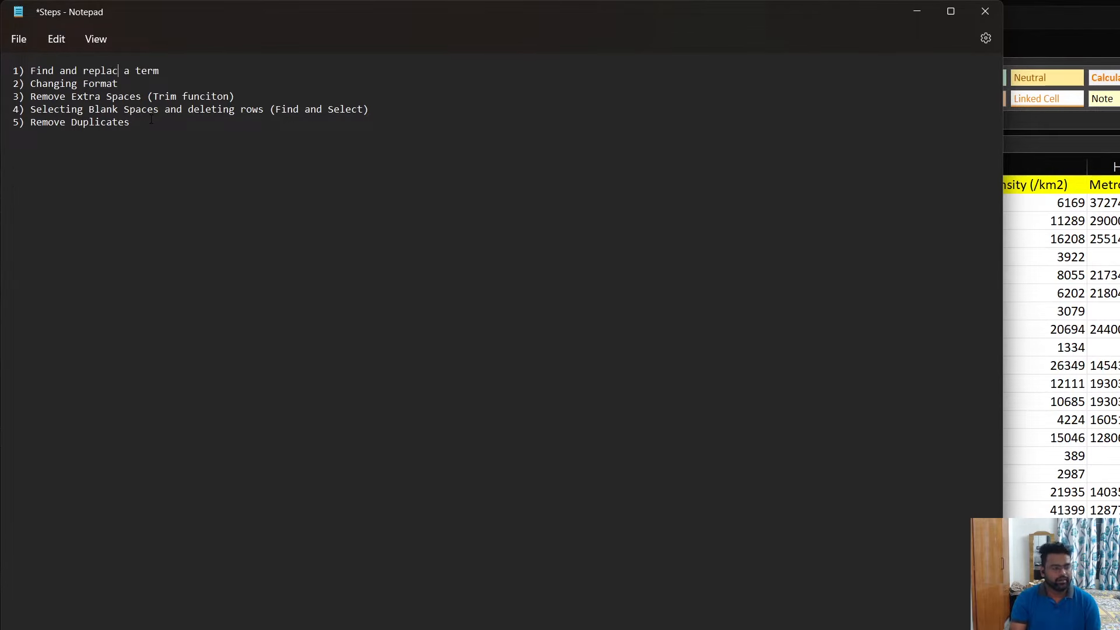
Step: Add the missing 'e' to 'replace', insert 'Data' before 'Format', and mark step three's misspelling
type("e")
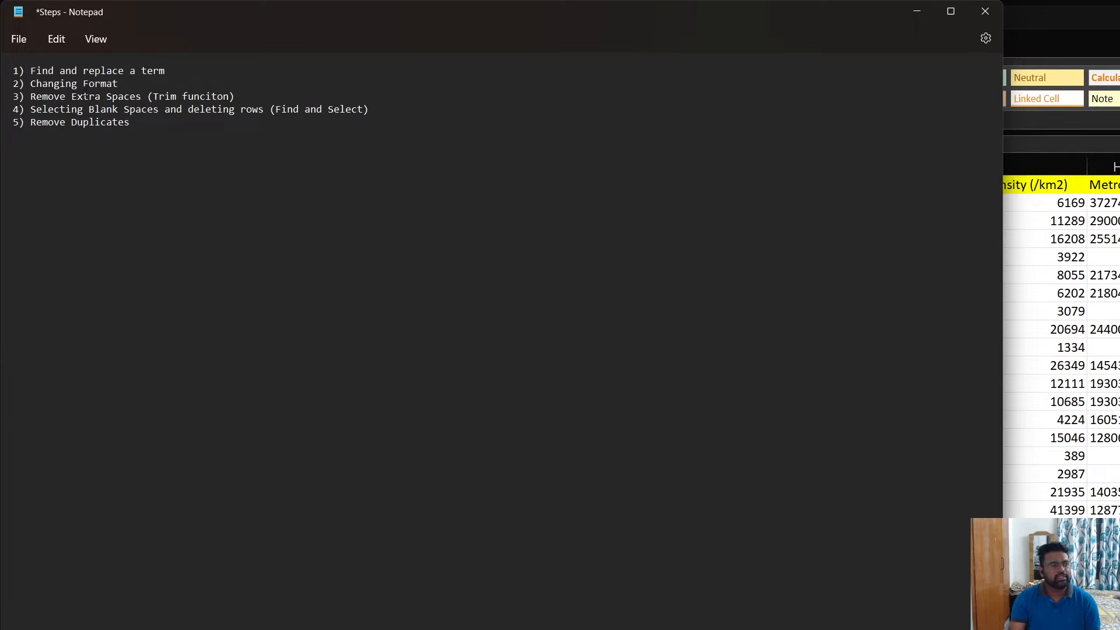
type("Data")
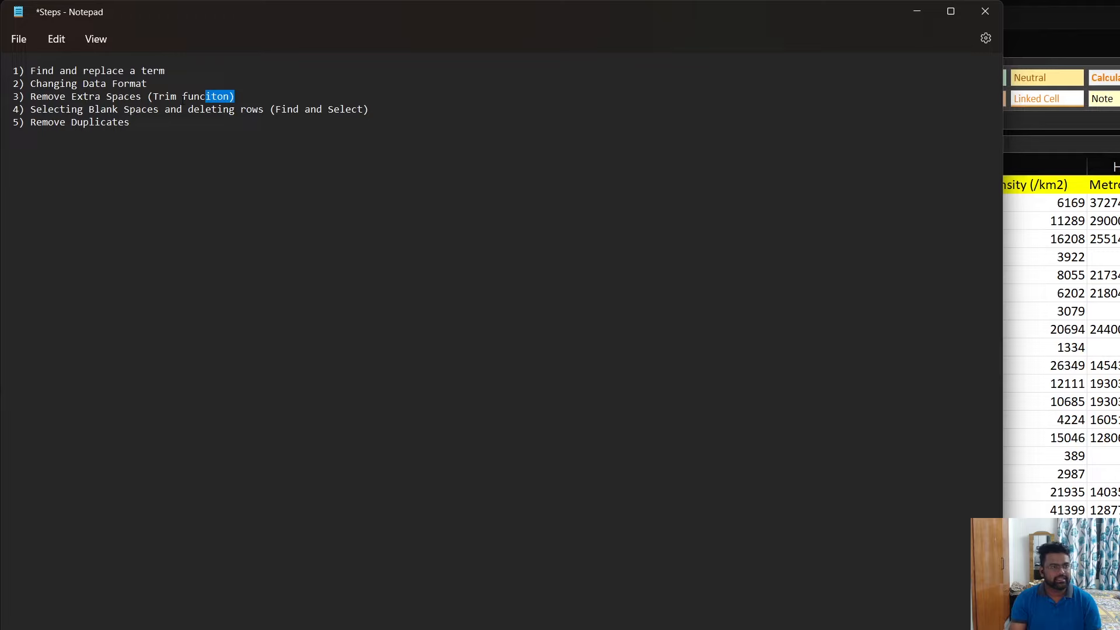
triple_click(128, 97)
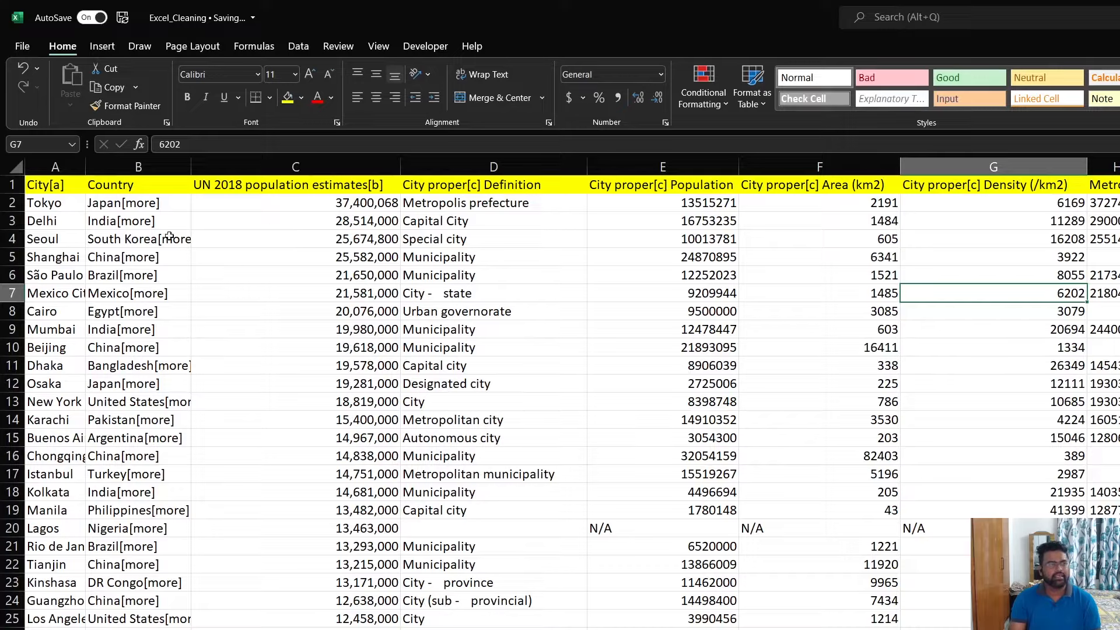
left_click(138, 184)
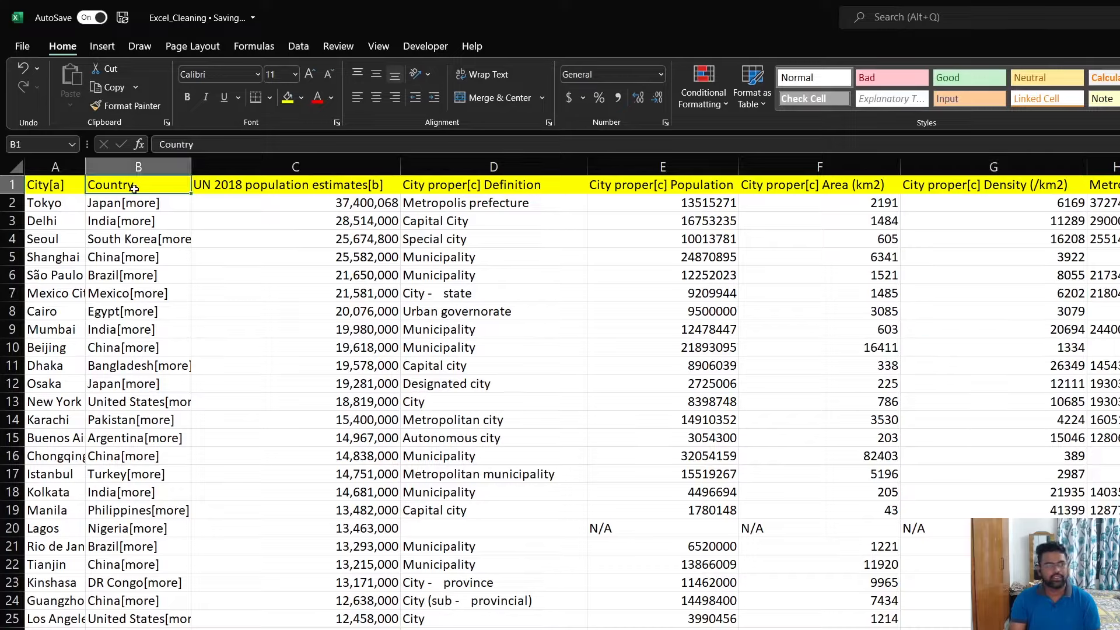
mouse_move(152, 208)
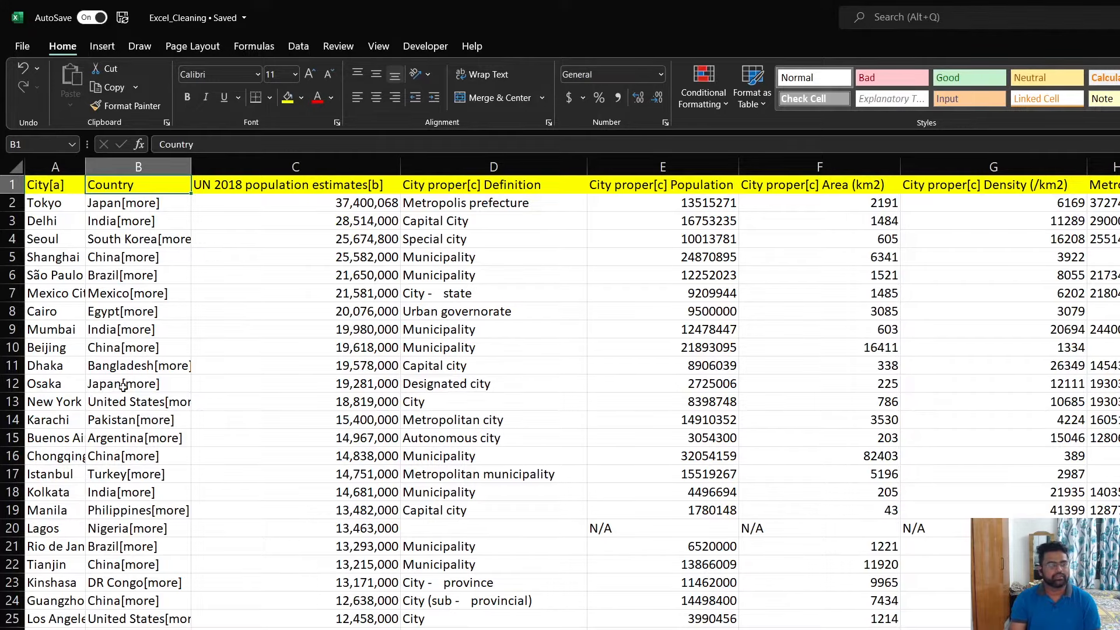
mouse_move(131, 203)
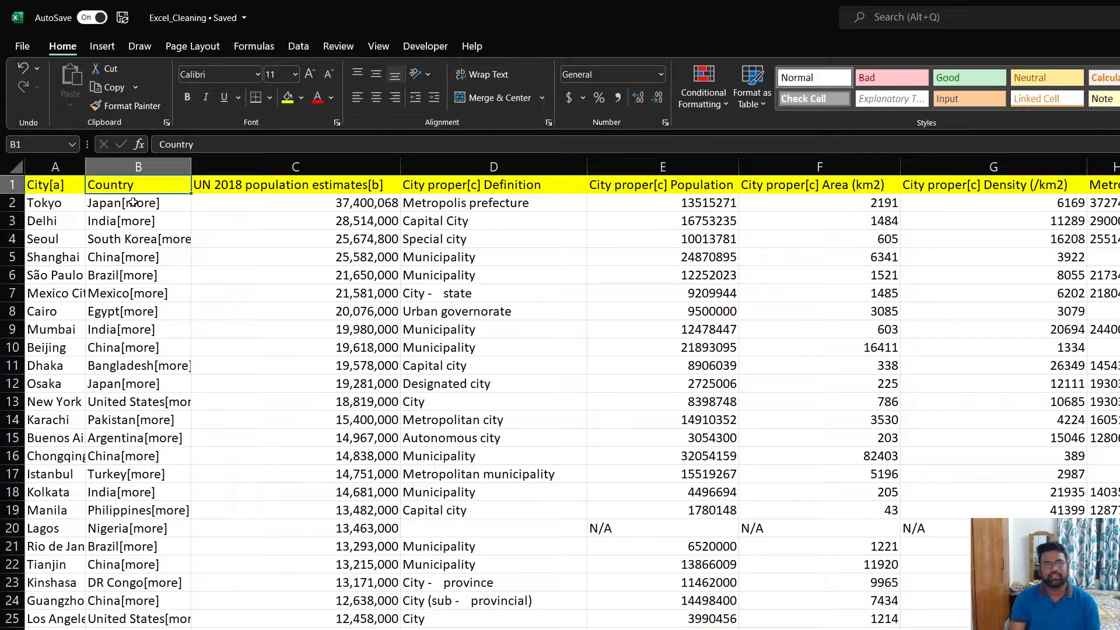
mouse_move(147, 284)
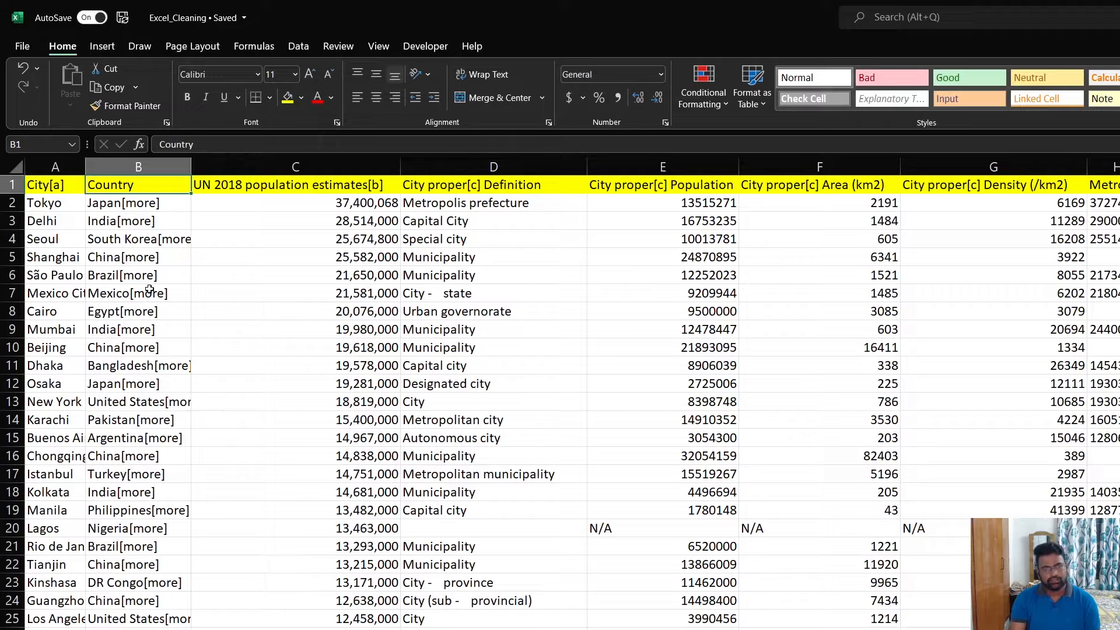
mouse_move(166, 220)
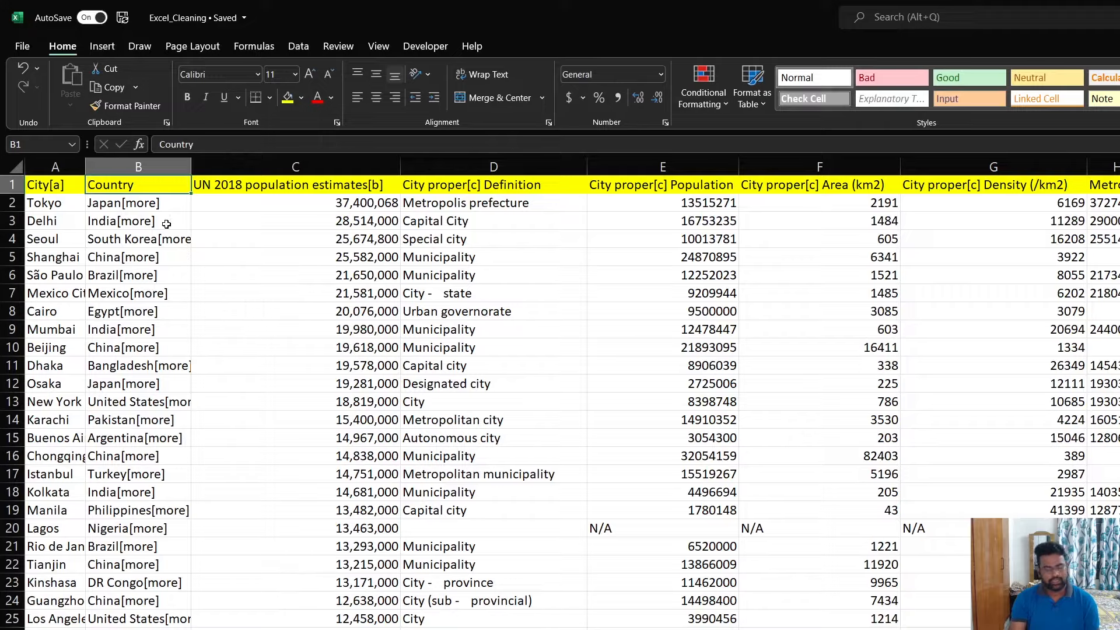
Step: Replace all 81 occurrences of '[more]' with nothing using Find and Replace
key("ctrl+h")
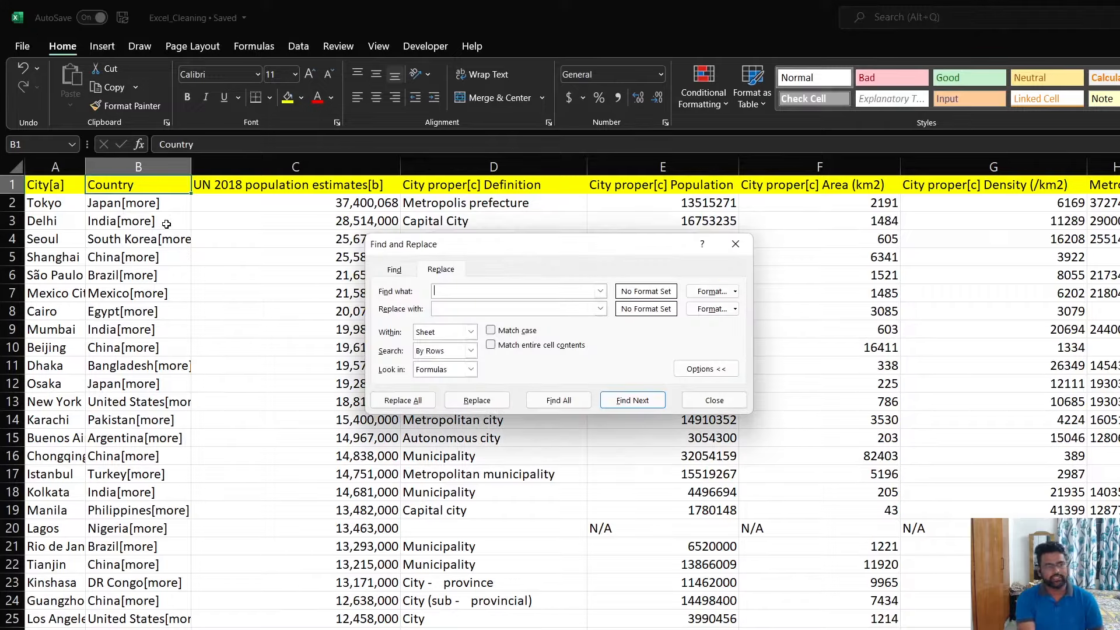
mouse_move(563, 246)
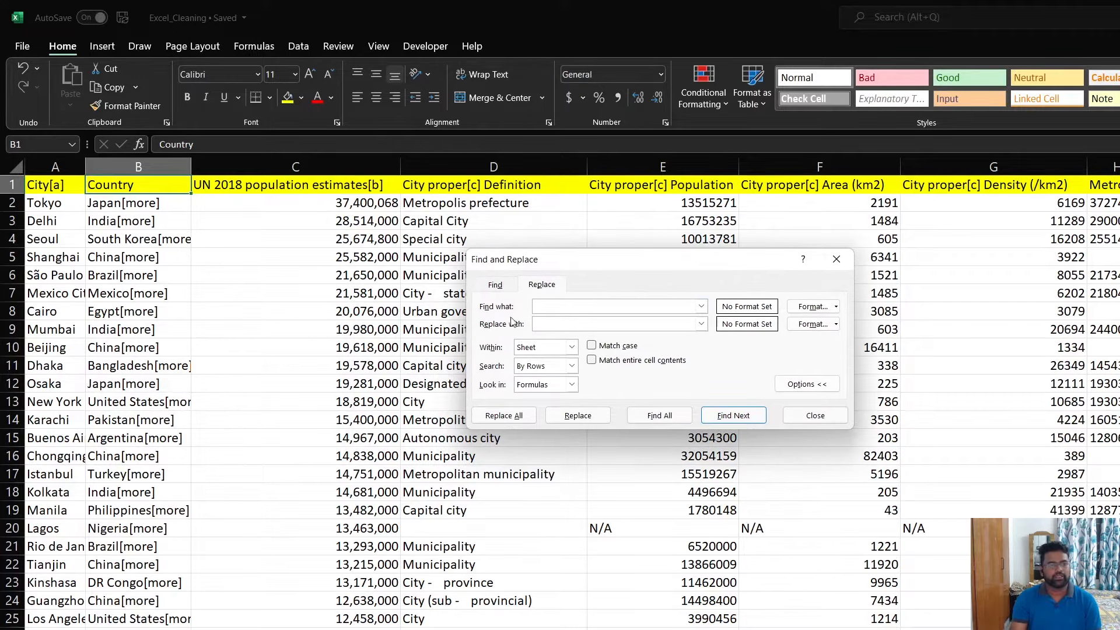
left_click(614, 306)
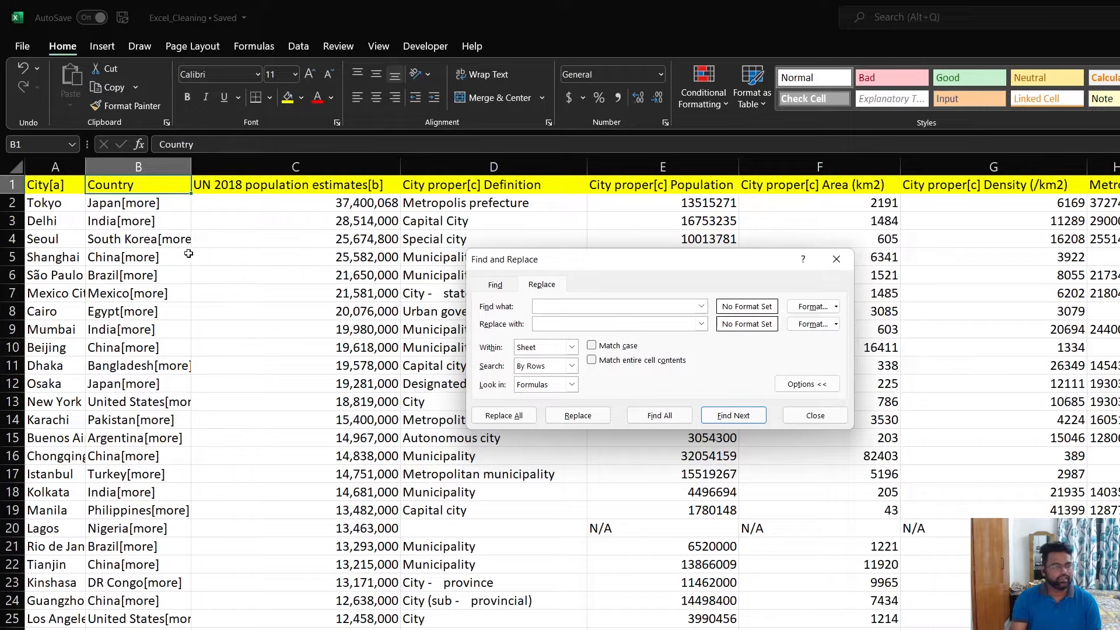
left_click(618, 306)
type("[more]")
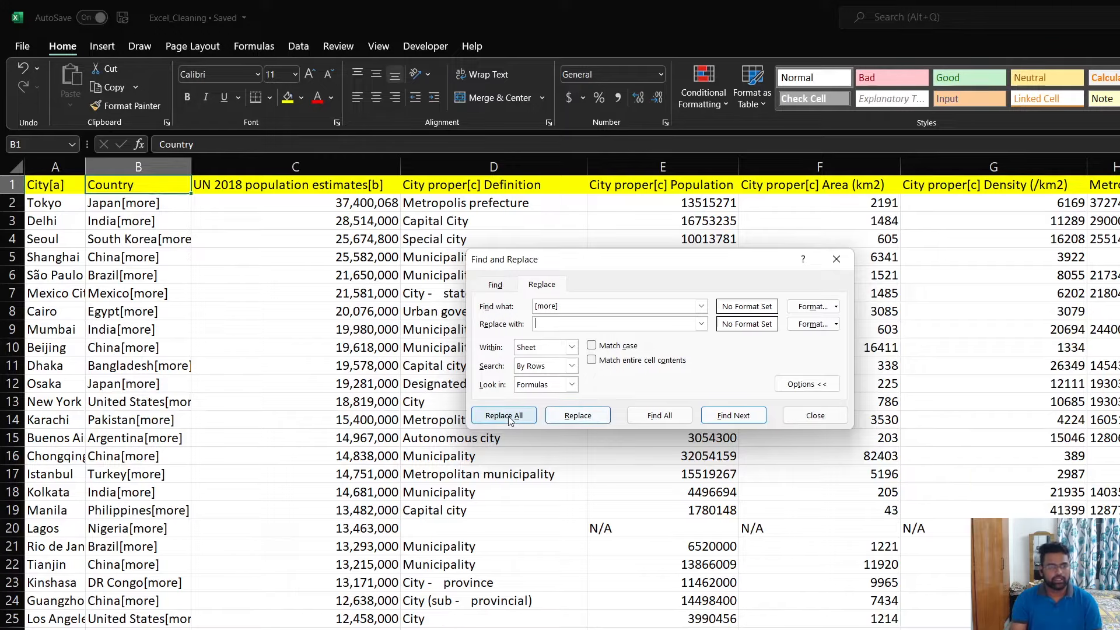
left_click(502, 415)
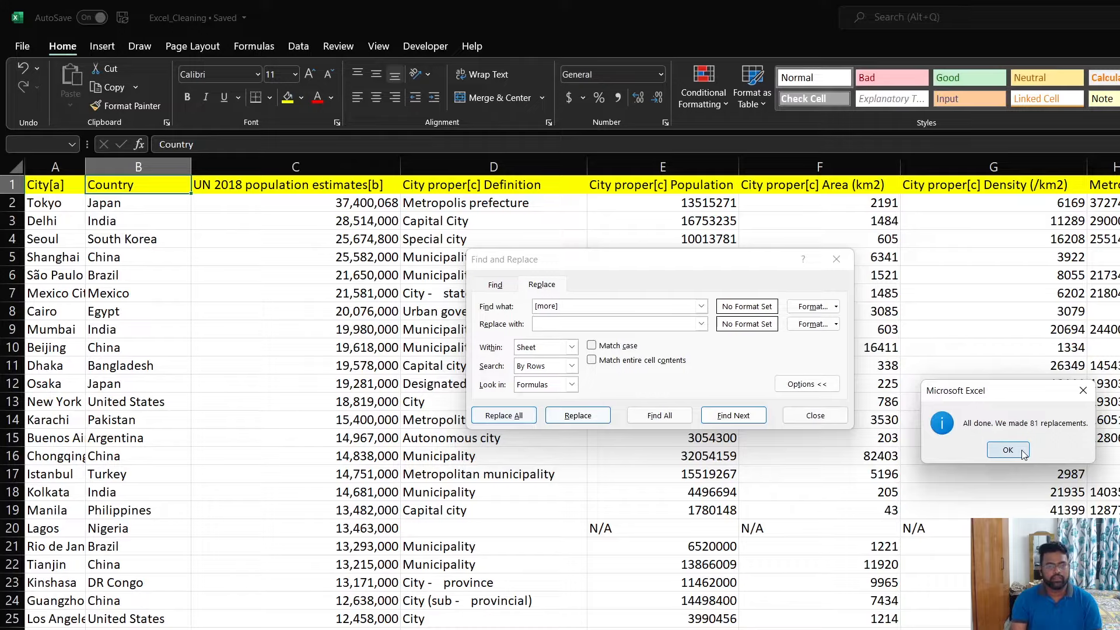
left_click(1008, 450)
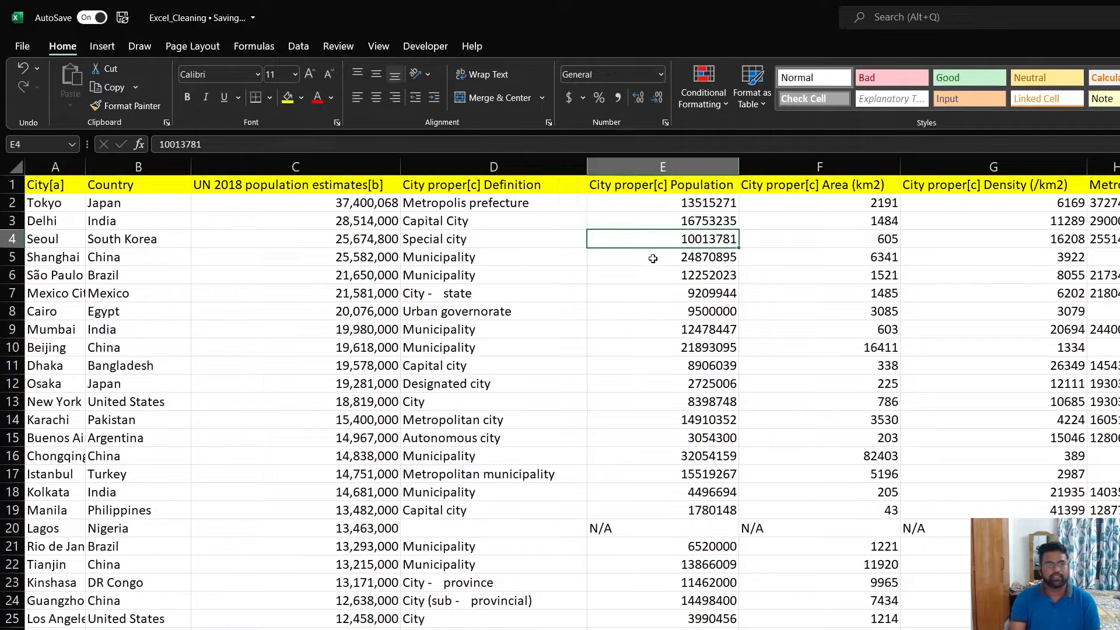
Step: Inspect Tokyo's population, area and density values, then select the numeric city proper columns
left_click(662, 257)
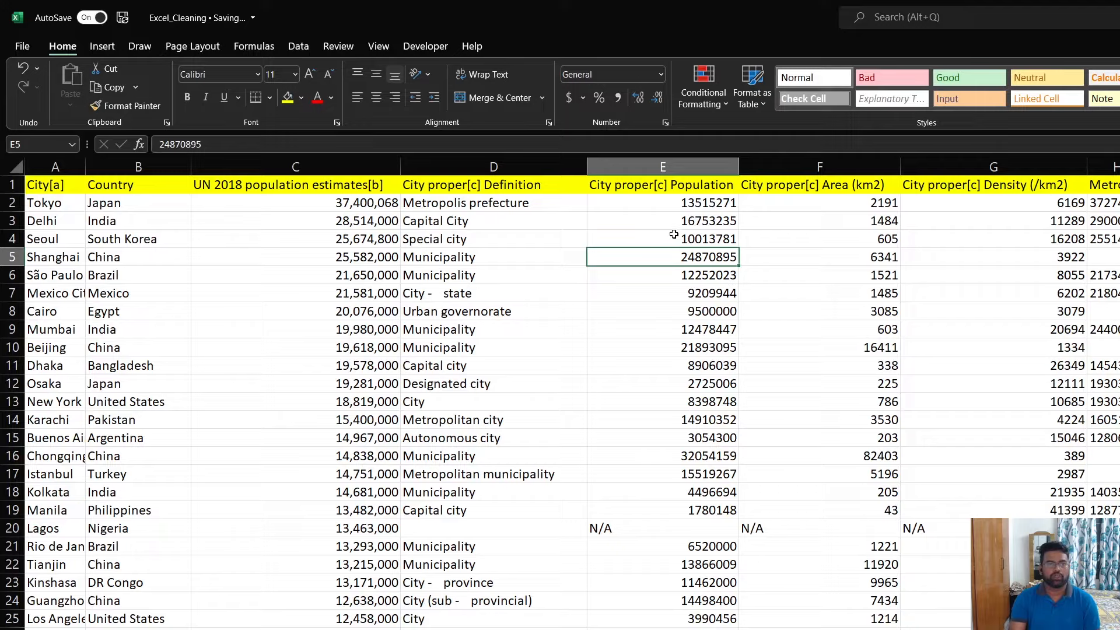
left_click(662, 202)
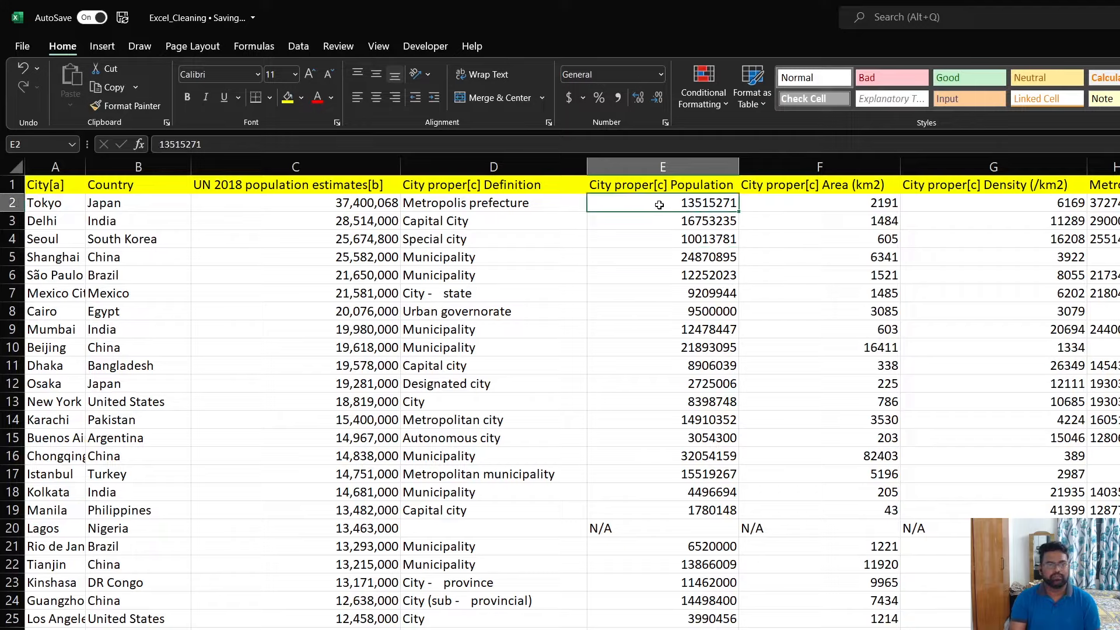
left_click(819, 203)
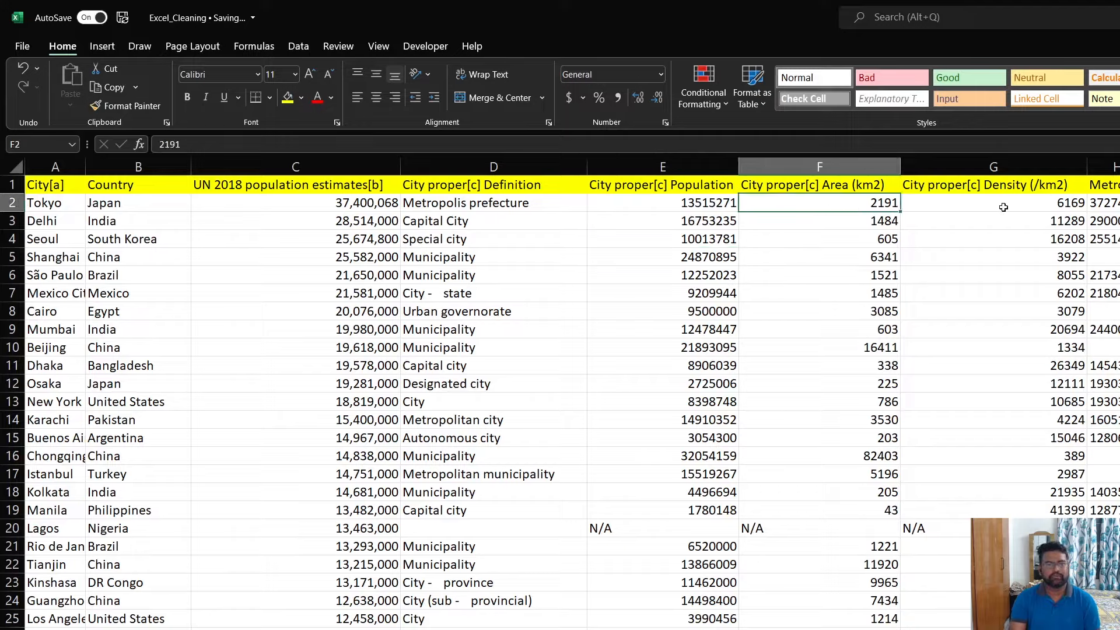
left_click(992, 203)
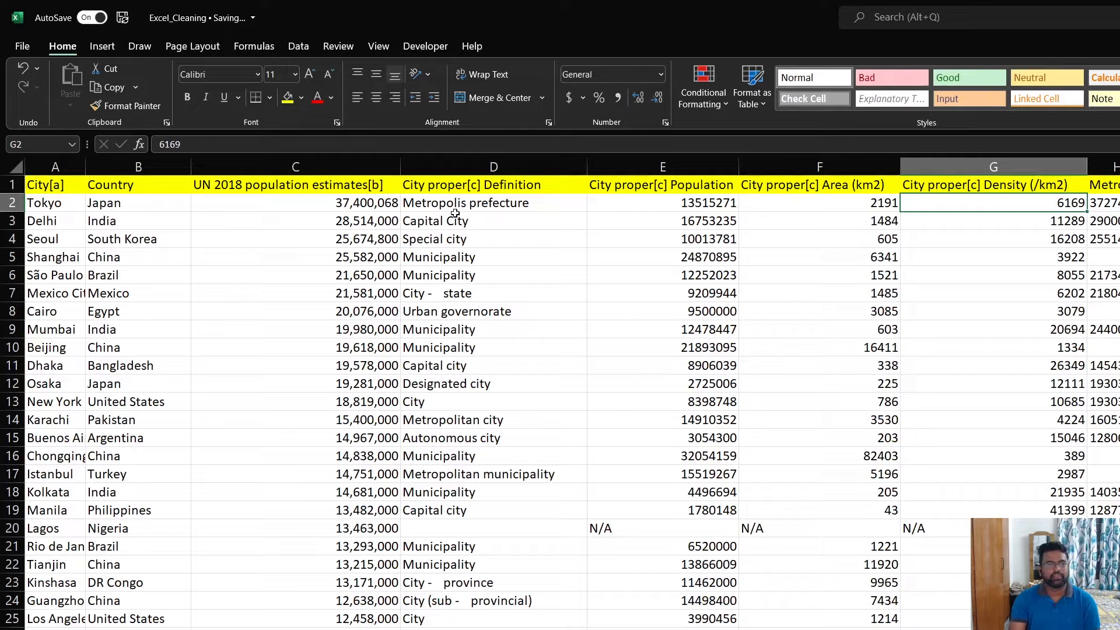
left_click(661, 221)
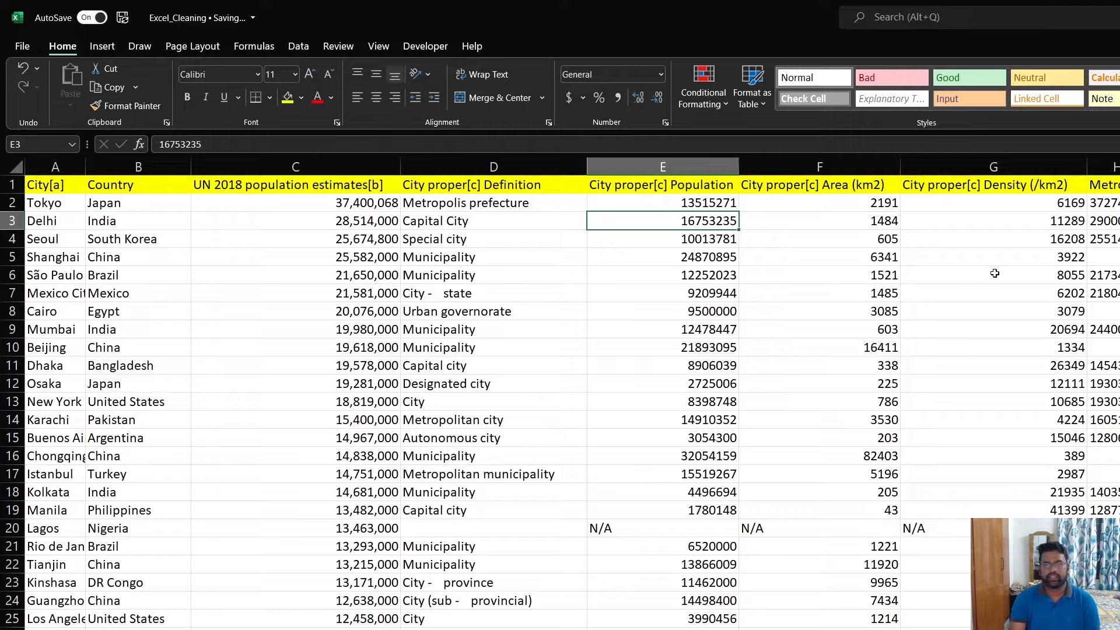
left_click(662, 165)
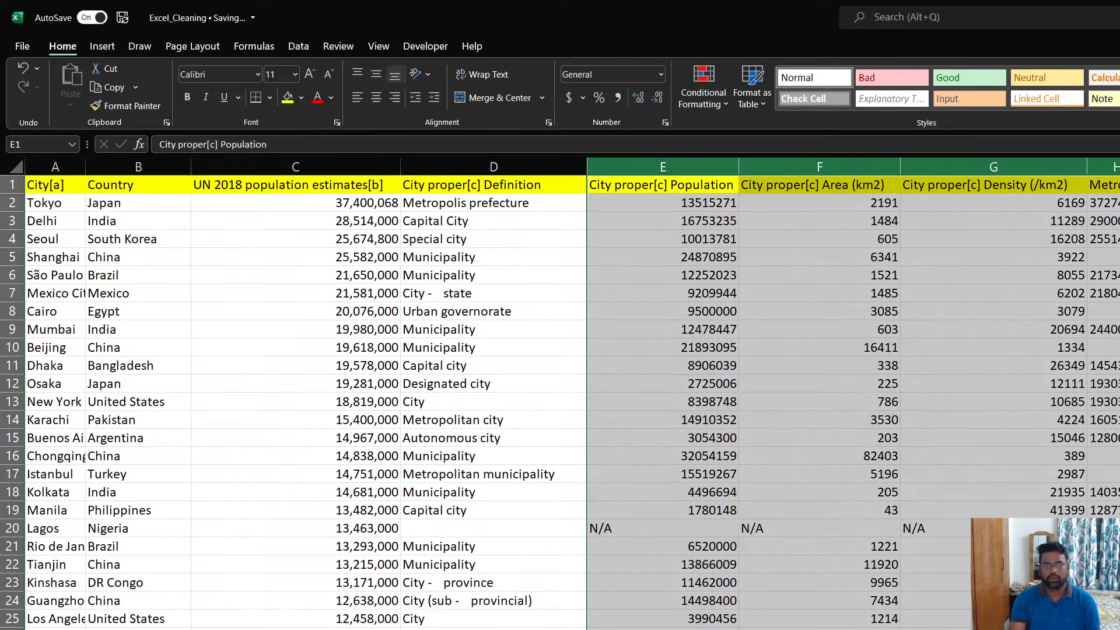
Step: Format the selected columns as Number, then check Beijing's area and Seoul's population
left_click(657, 74)
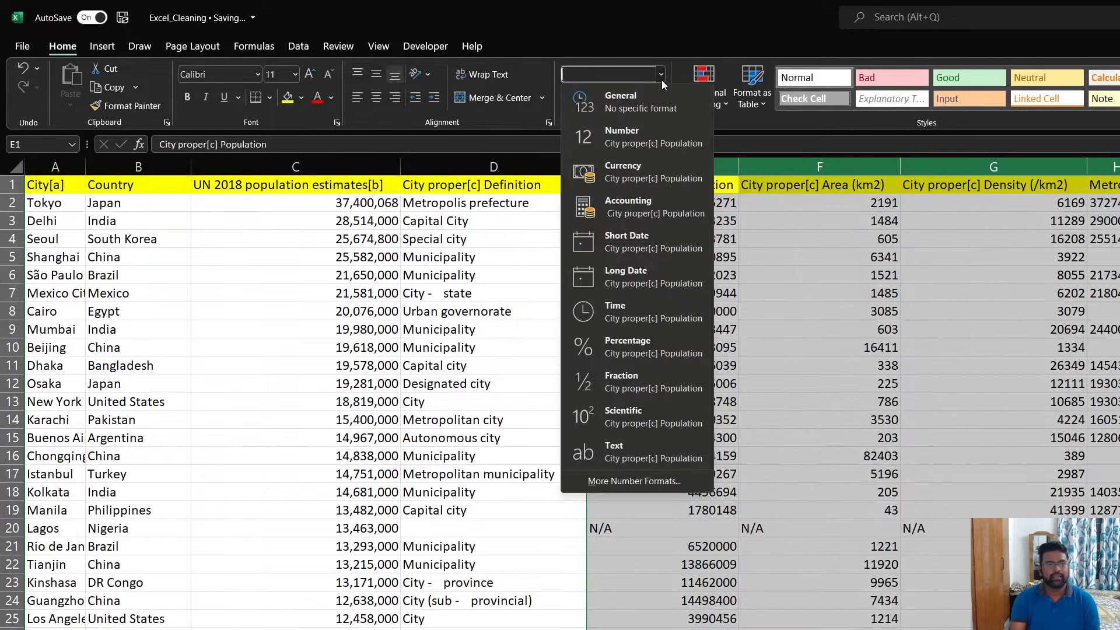
mouse_move(636, 137)
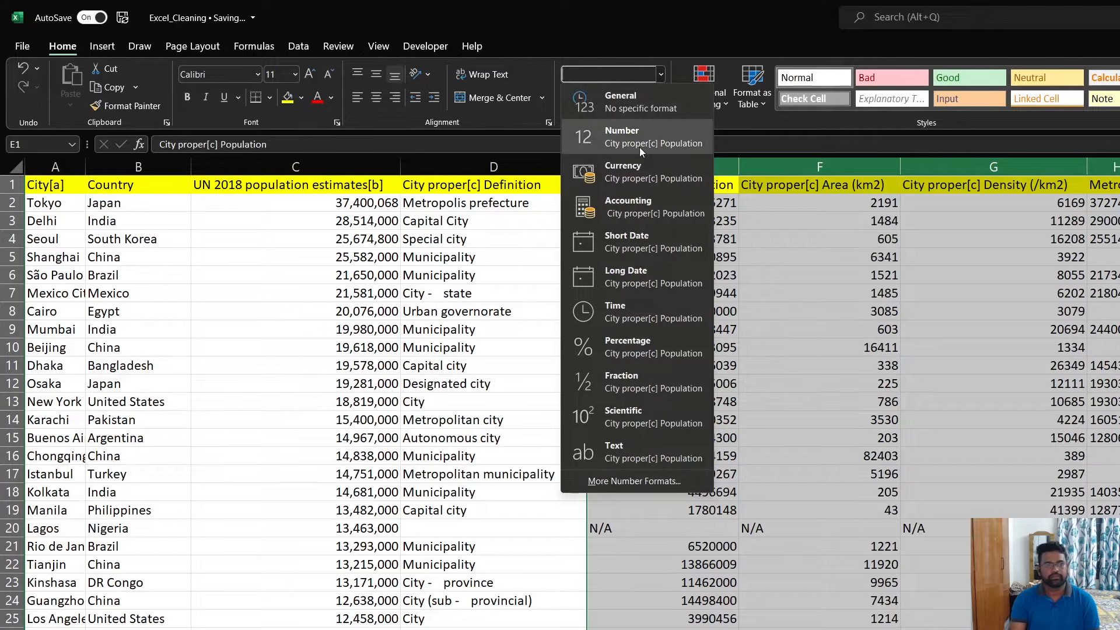
left_click(621, 136)
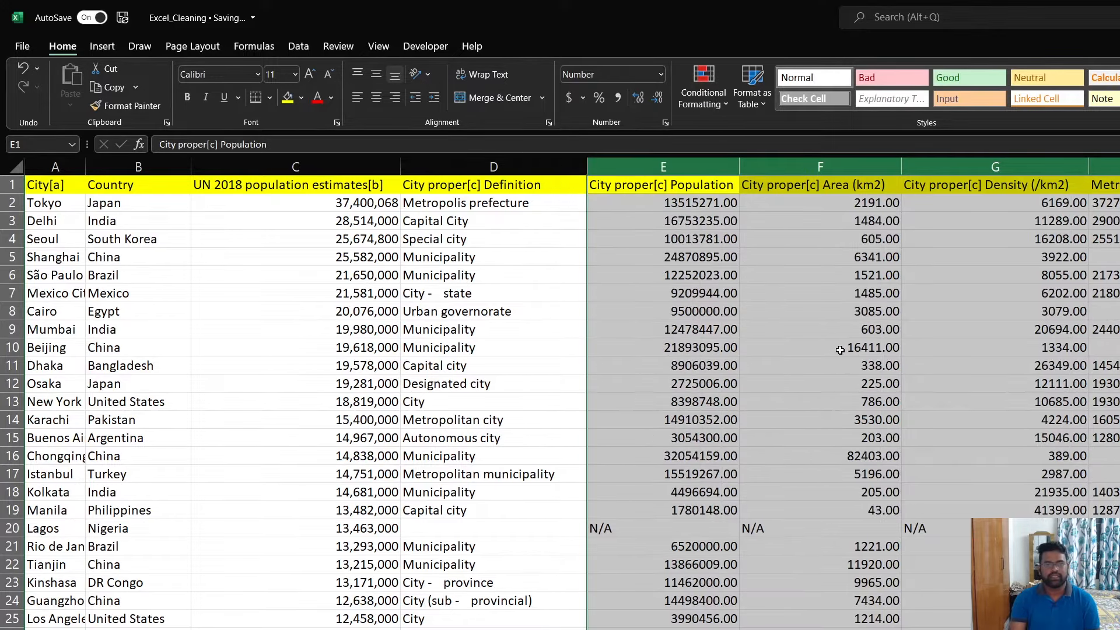
left_click(843, 347)
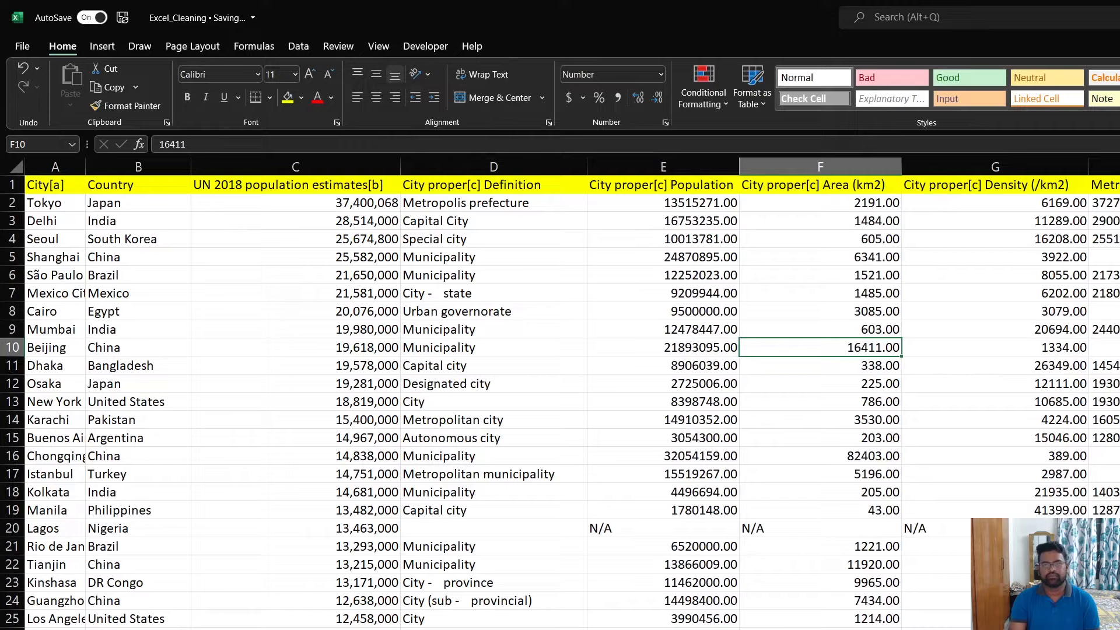
mouse_move(729, 238)
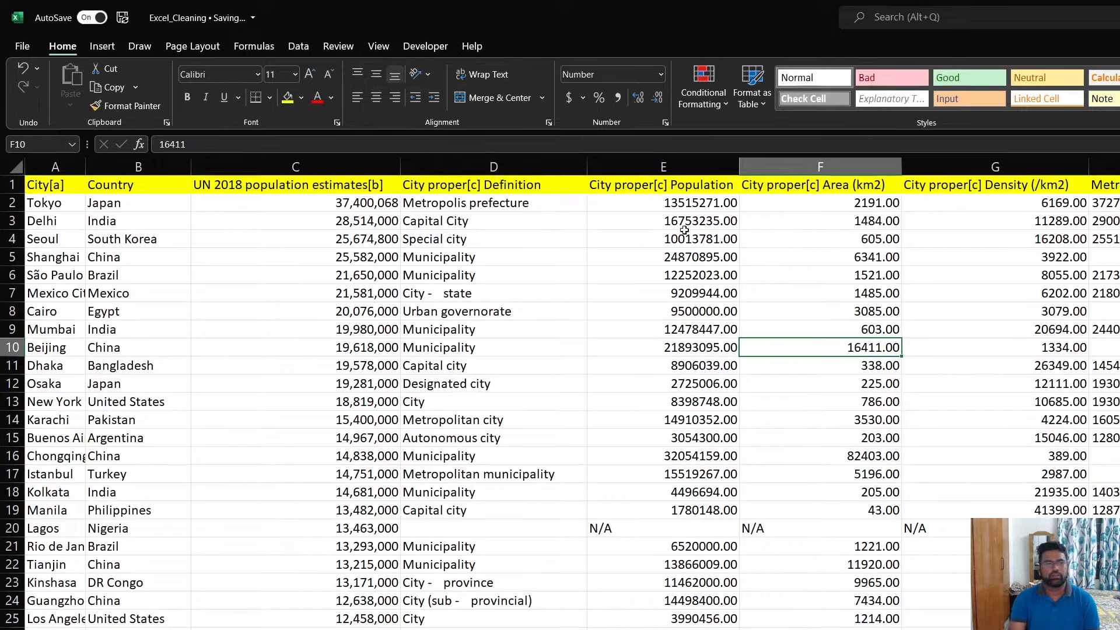
left_click(662, 239)
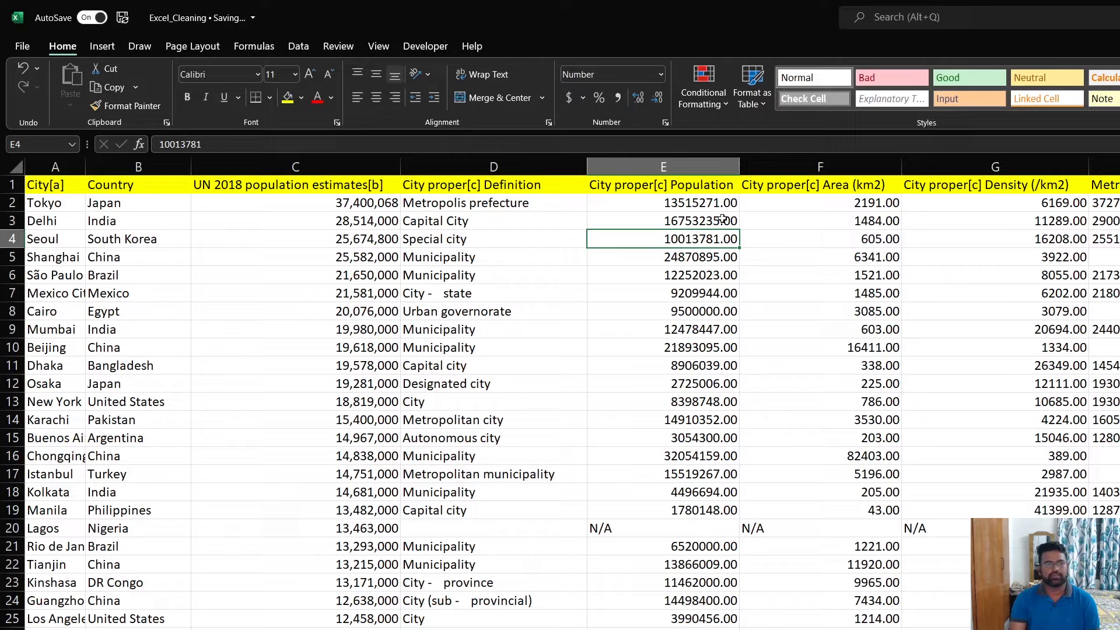
mouse_move(710, 266)
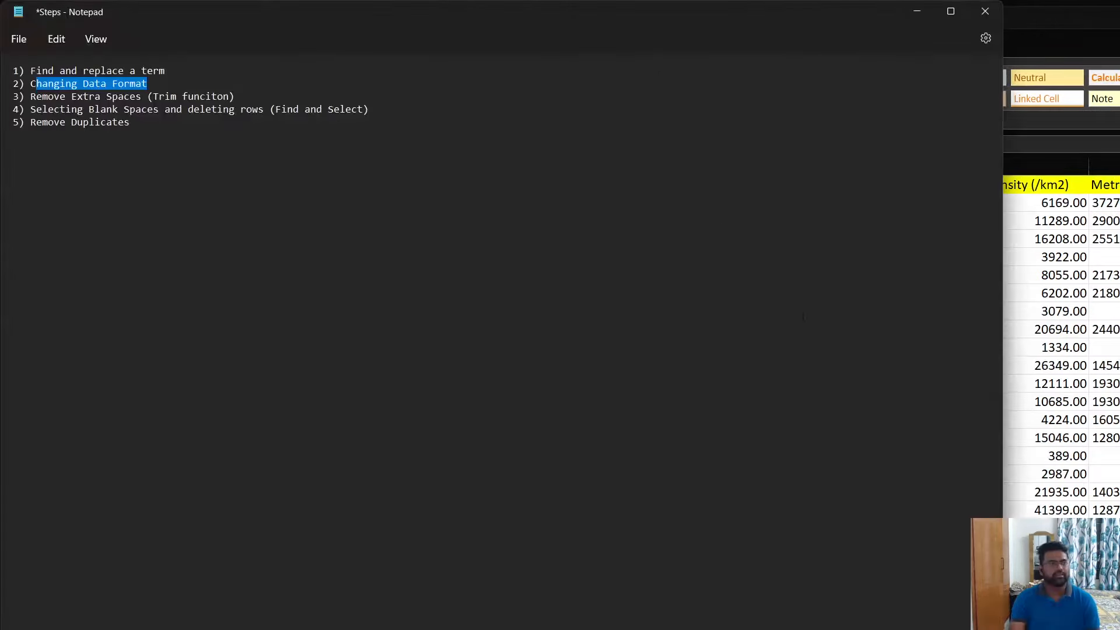
left_click_drag(165, 96, 234, 97)
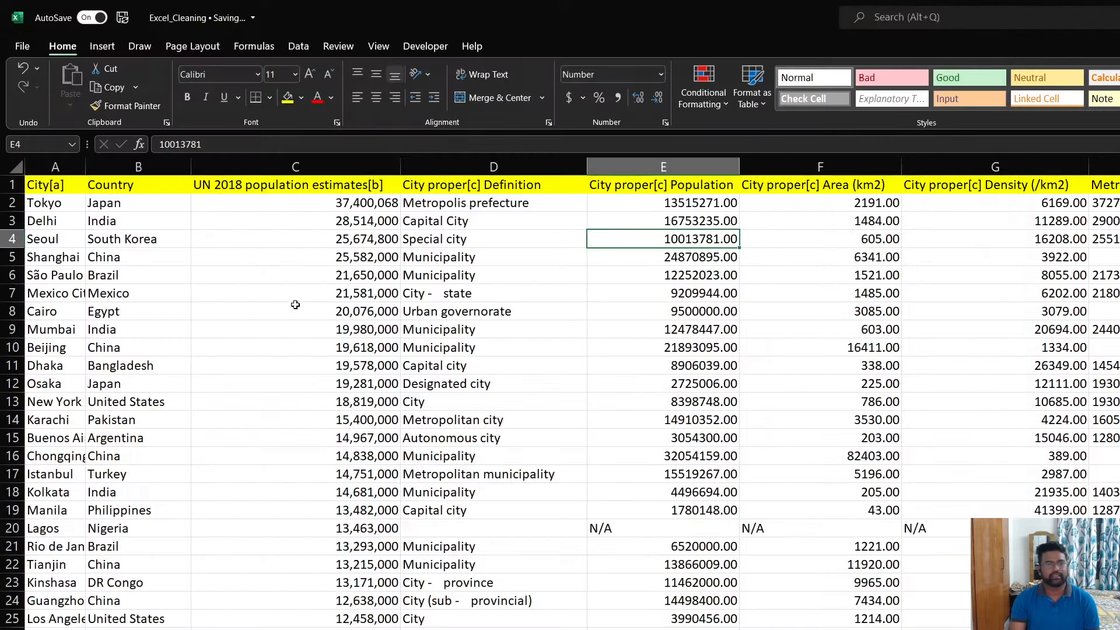
mouse_move(448, 198)
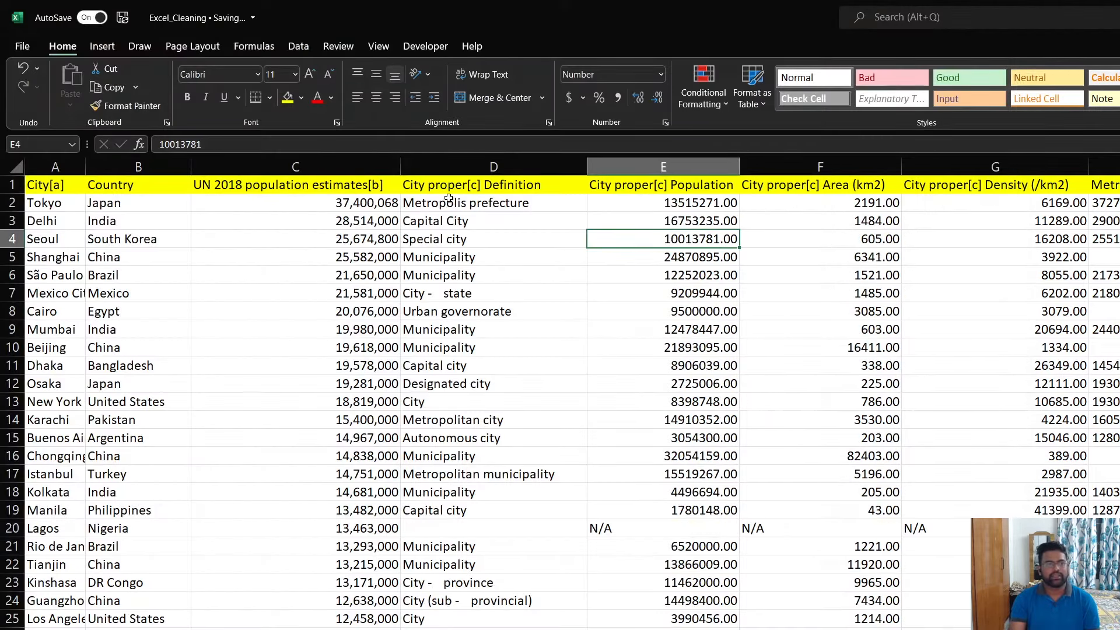
left_click(493, 166)
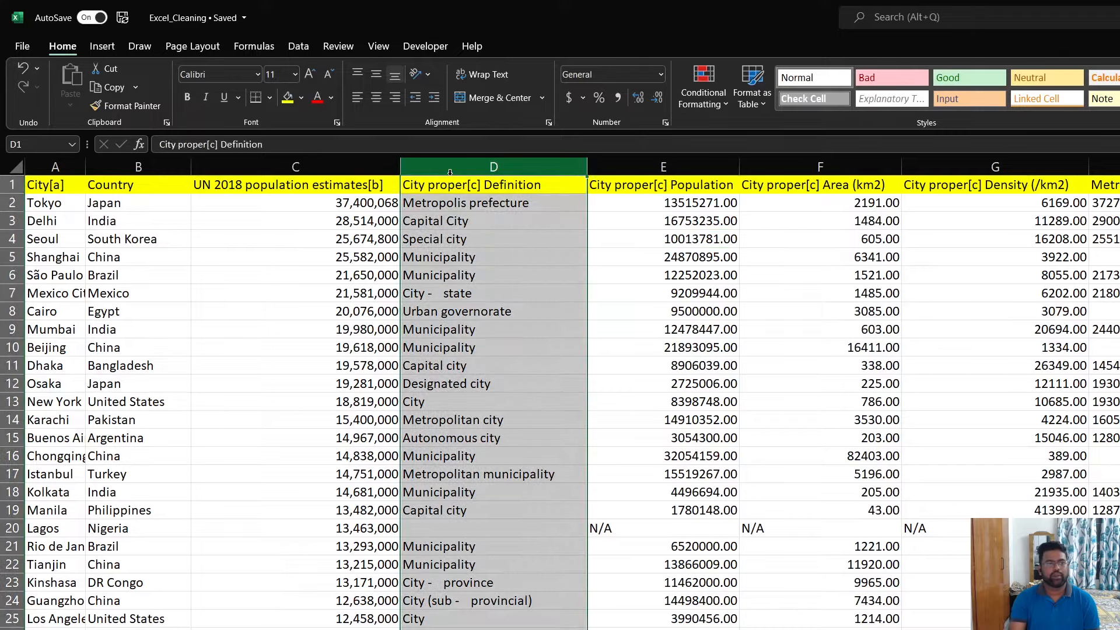
left_click(493, 293)
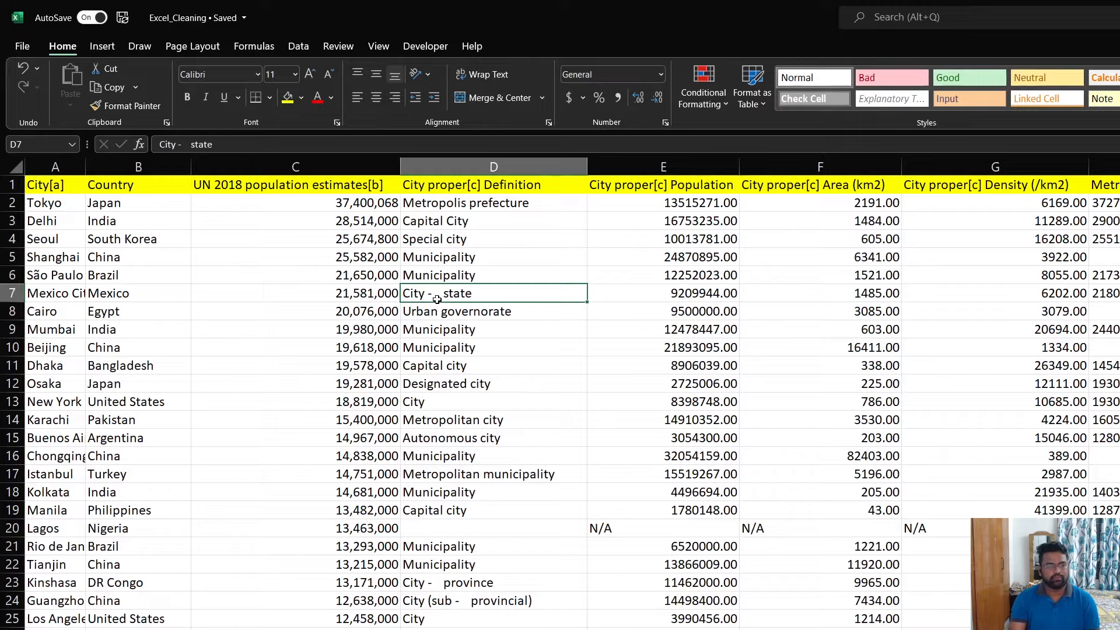
mouse_move(471, 295)
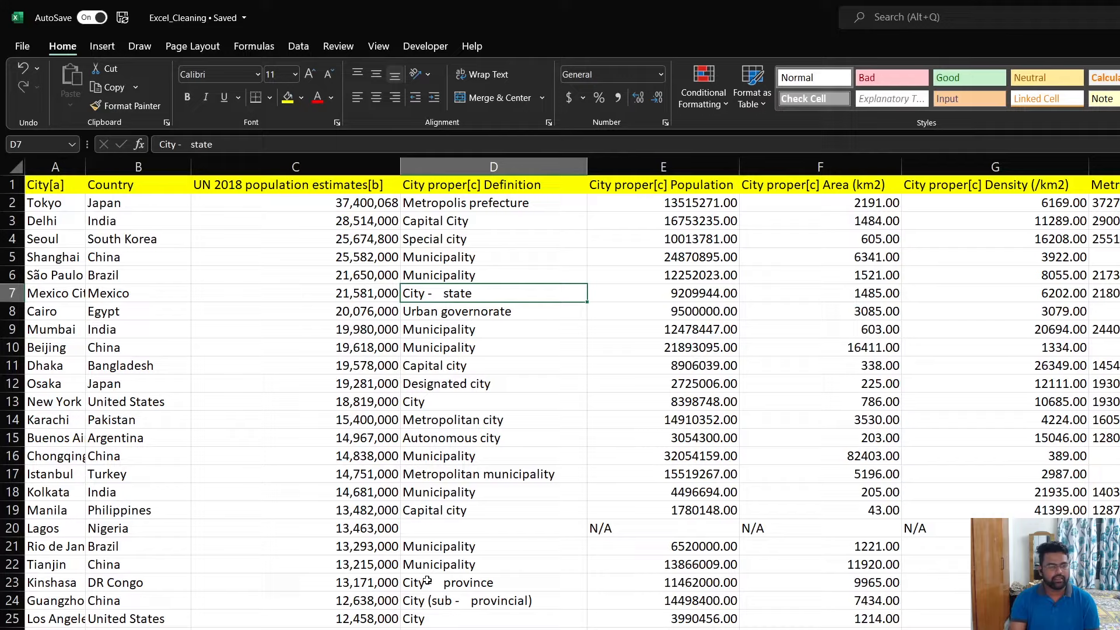
left_click(493, 582)
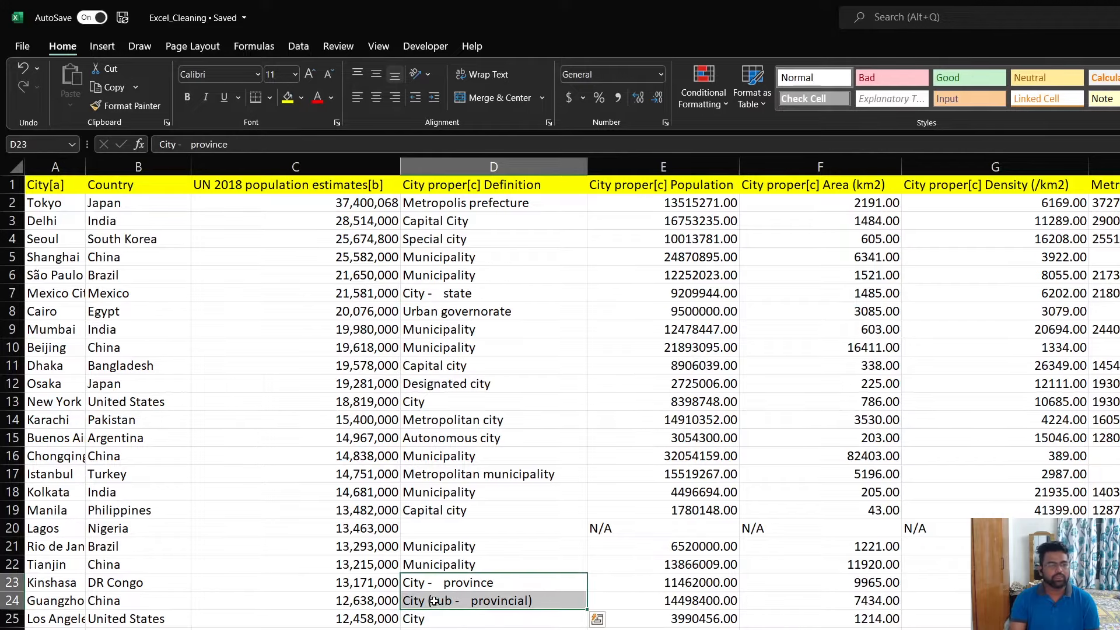
scroll("down", 3)
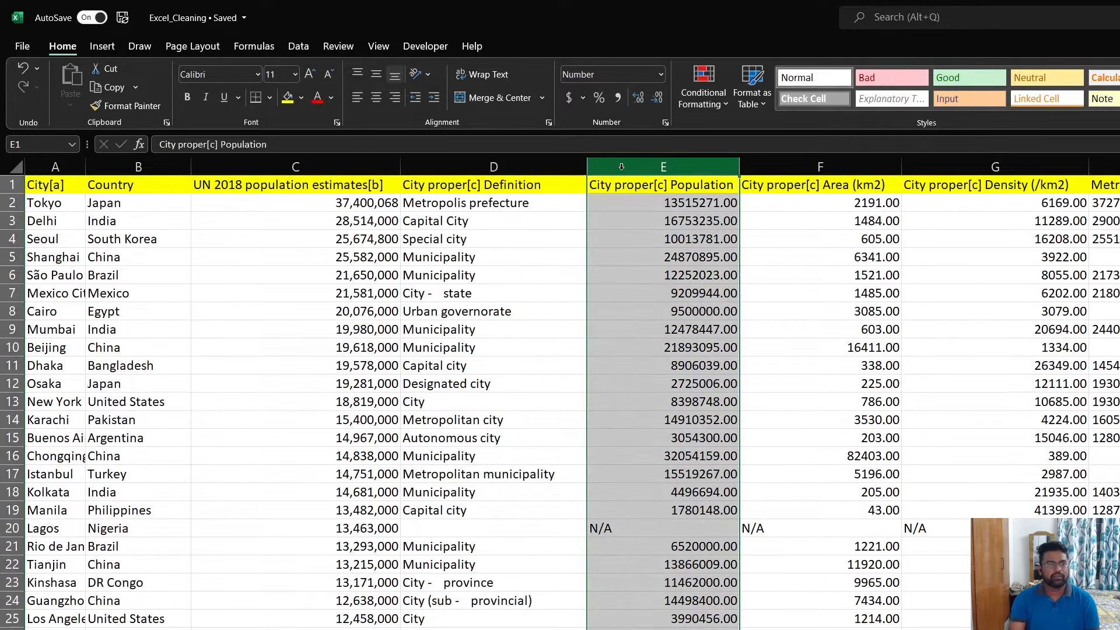
Step: Insert a blank column before the population column and head it Trim_Column
right_click(662, 166)
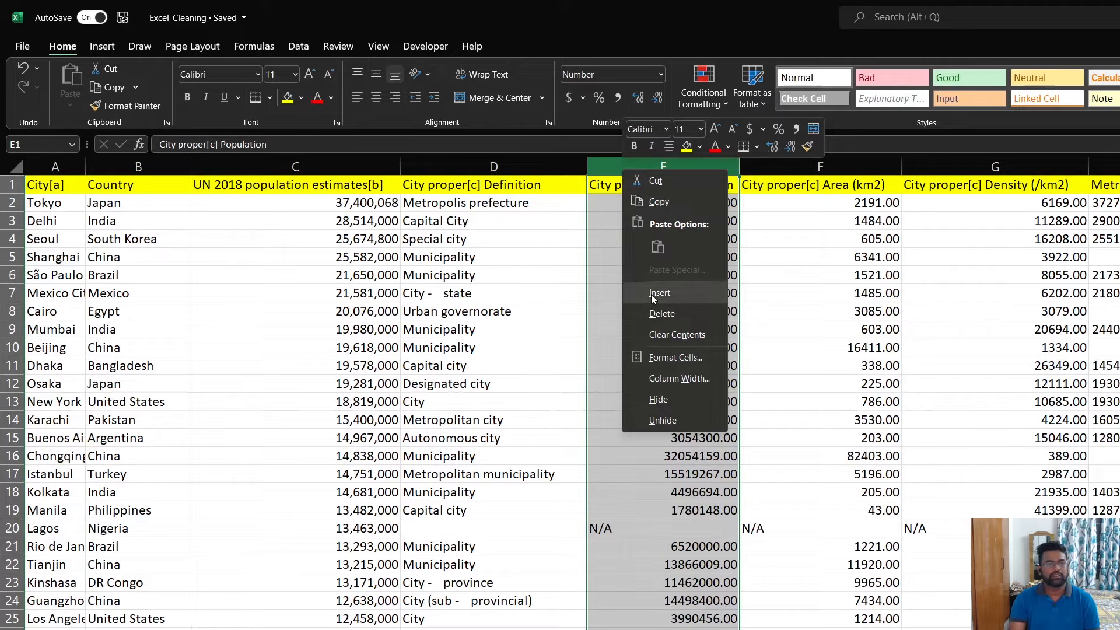
left_click(659, 293)
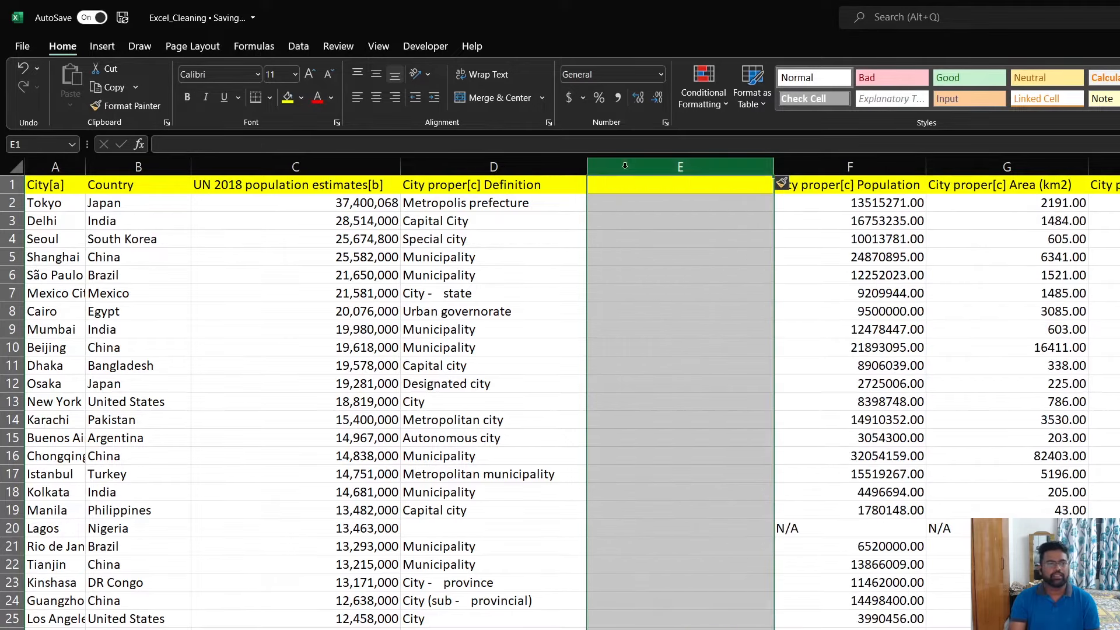
type("Trim")
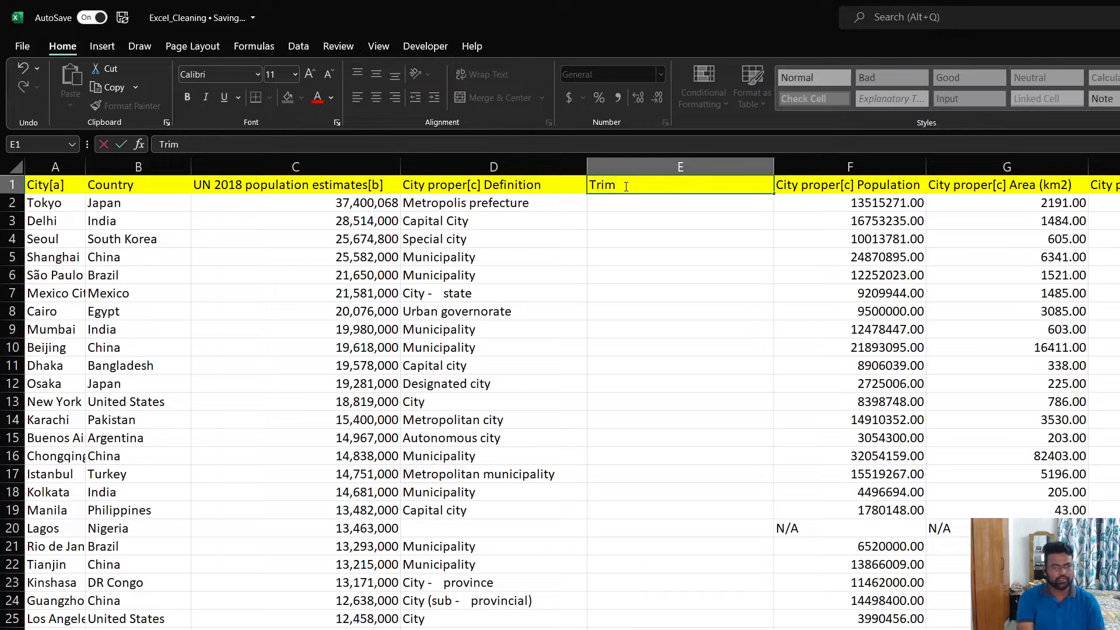
type("_Column")
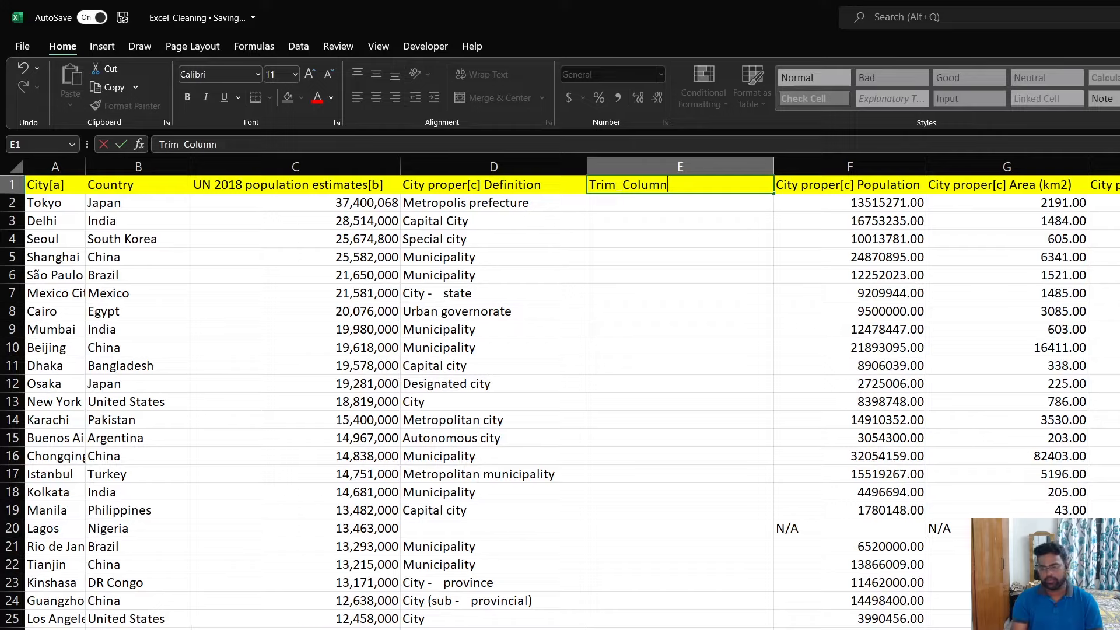
mouse_move(659, 246)
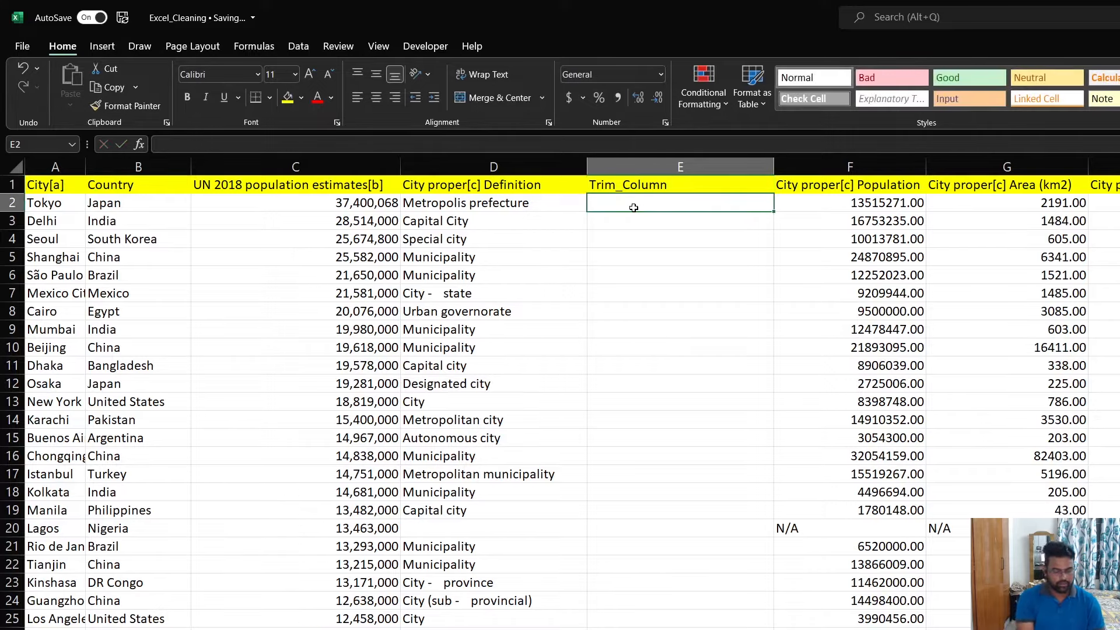
Step: Enter a TRIM formula on Tokyo's definition in Trim_Column and check Lagos's empty result
type("=TRIM(")
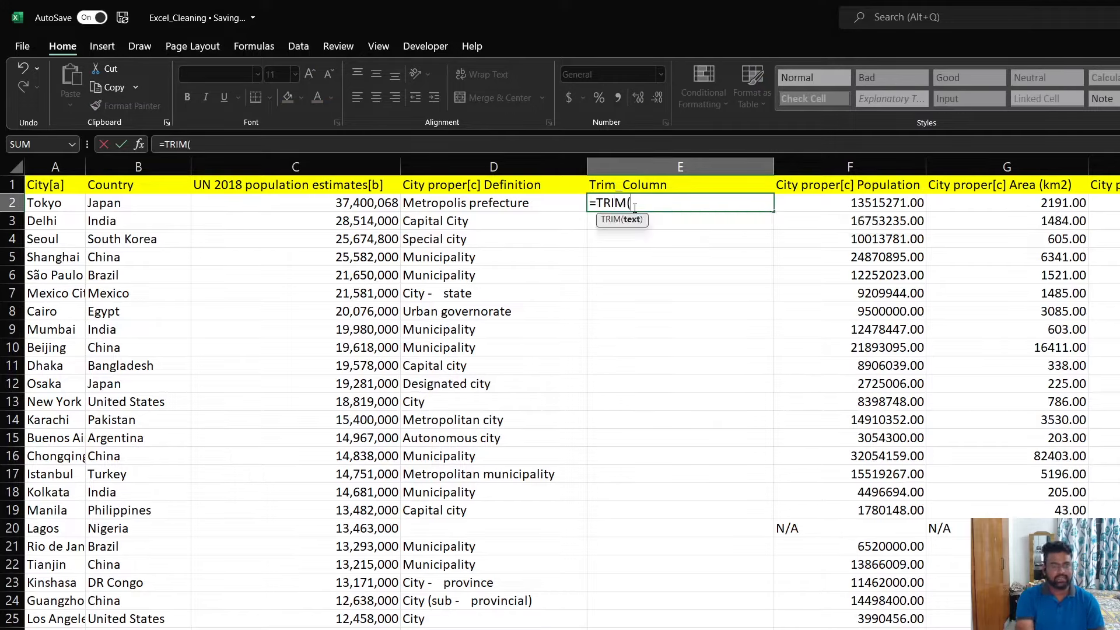
left_click(493, 203)
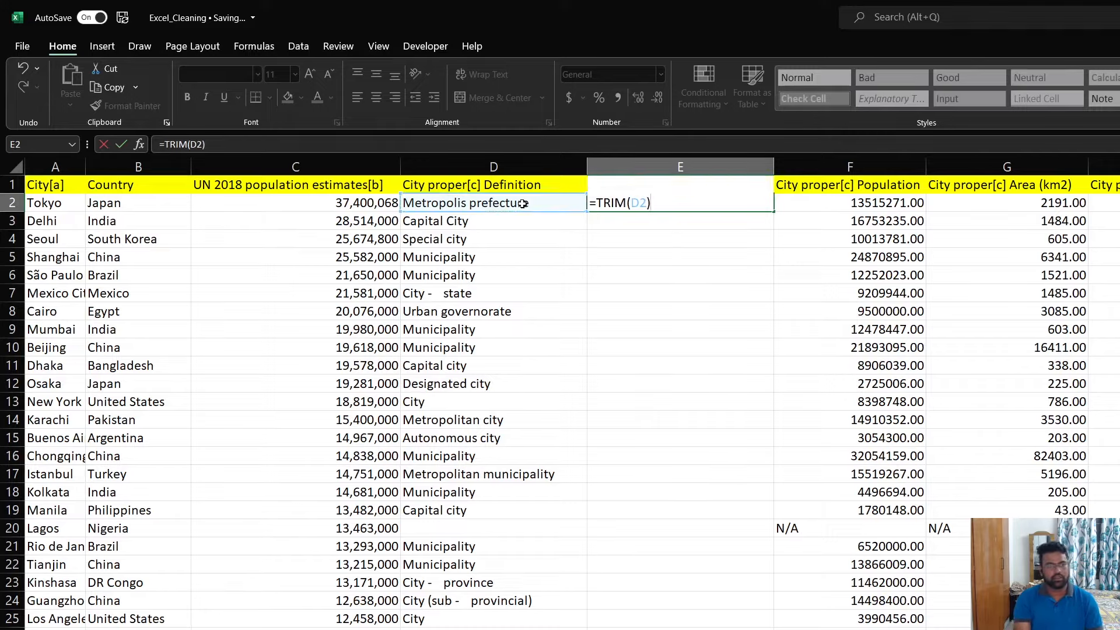
key("enter")
type("Trim_Column")
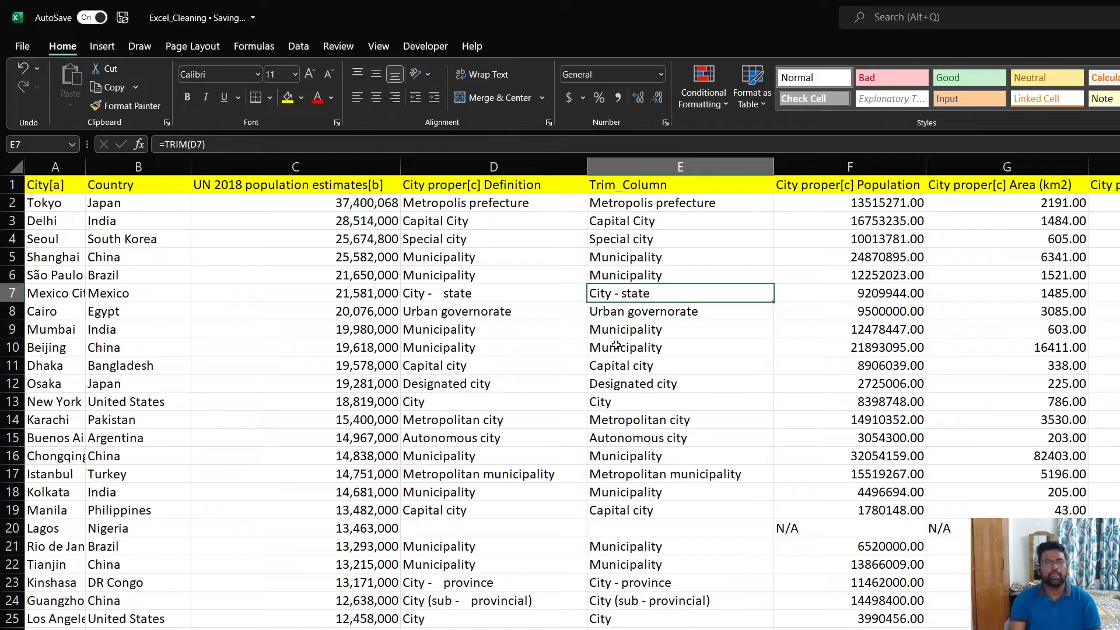
mouse_move(626, 338)
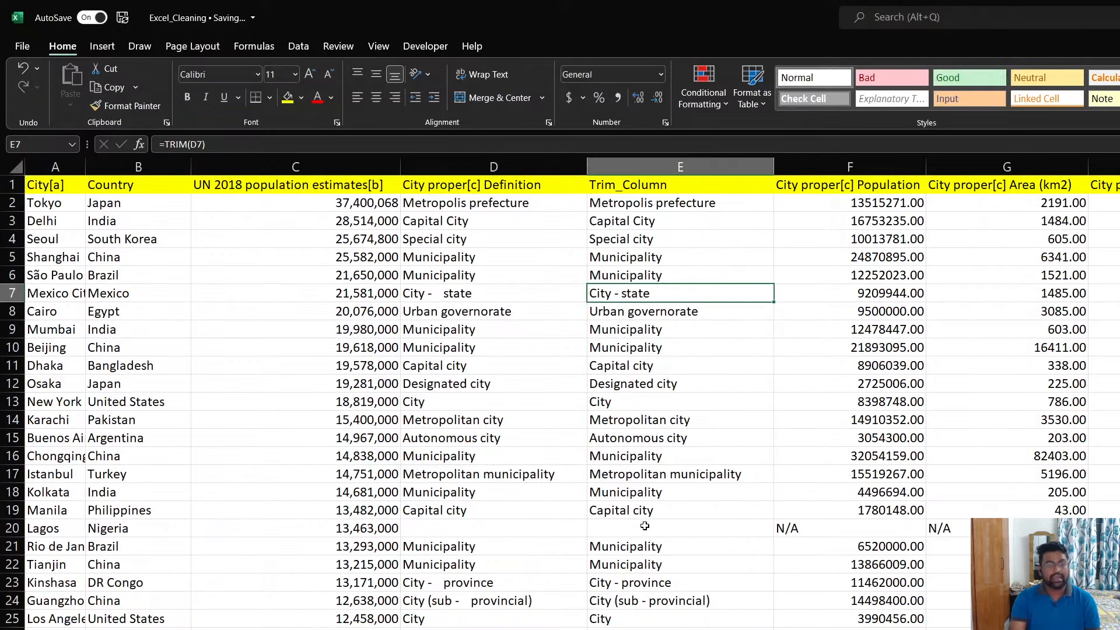
left_click(679, 528)
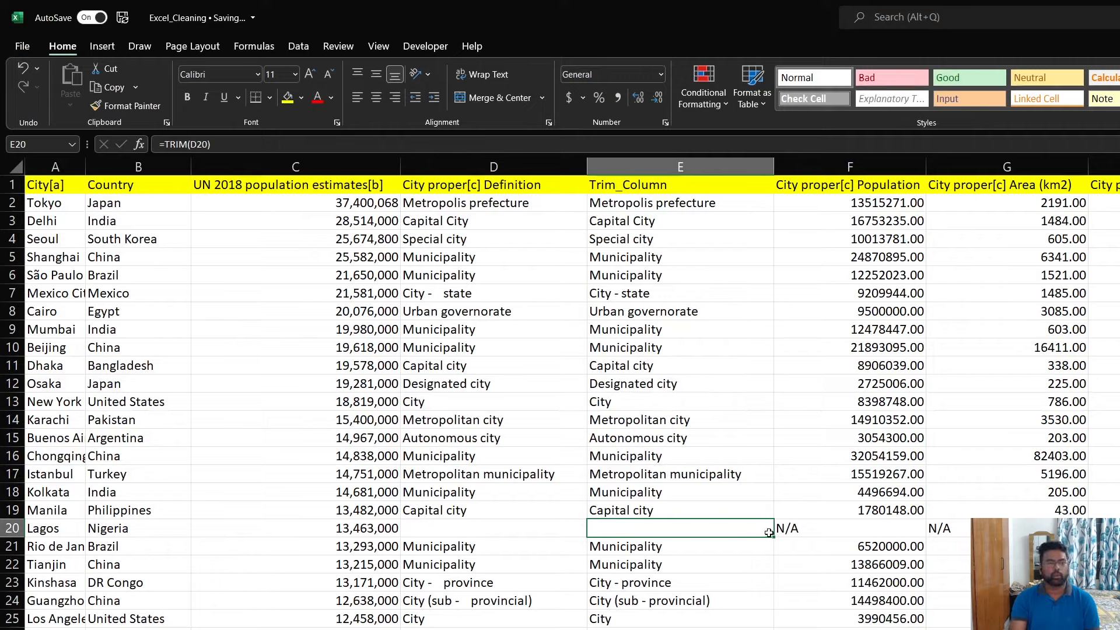
Step: Select the Definition column and pick out its blank cells with Go To Special Blanks
left_click(493, 527)
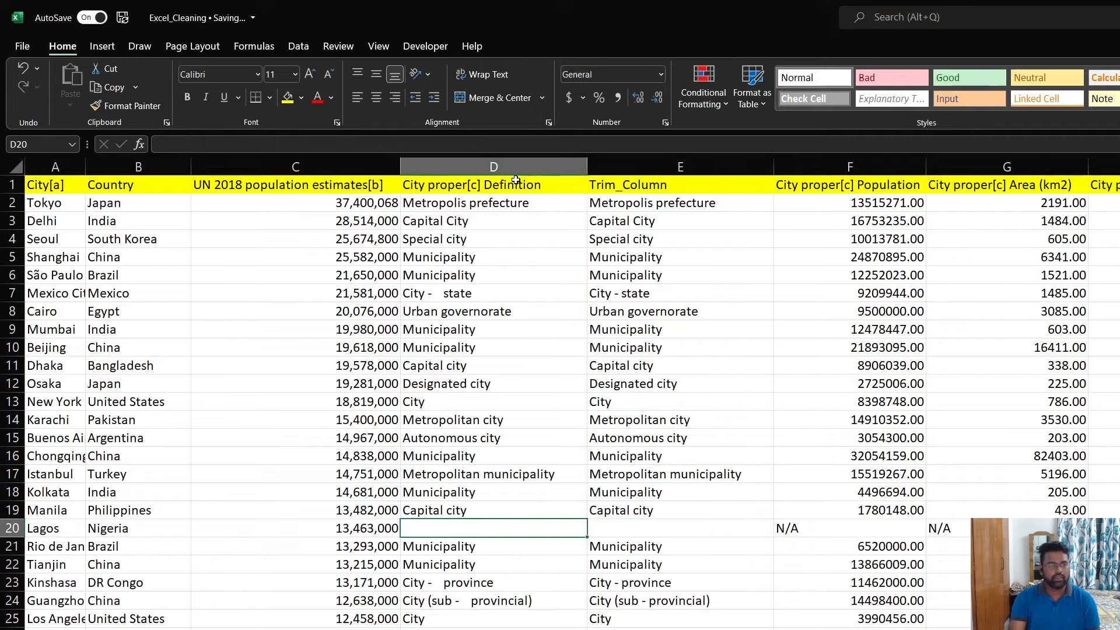
left_click(493, 166)
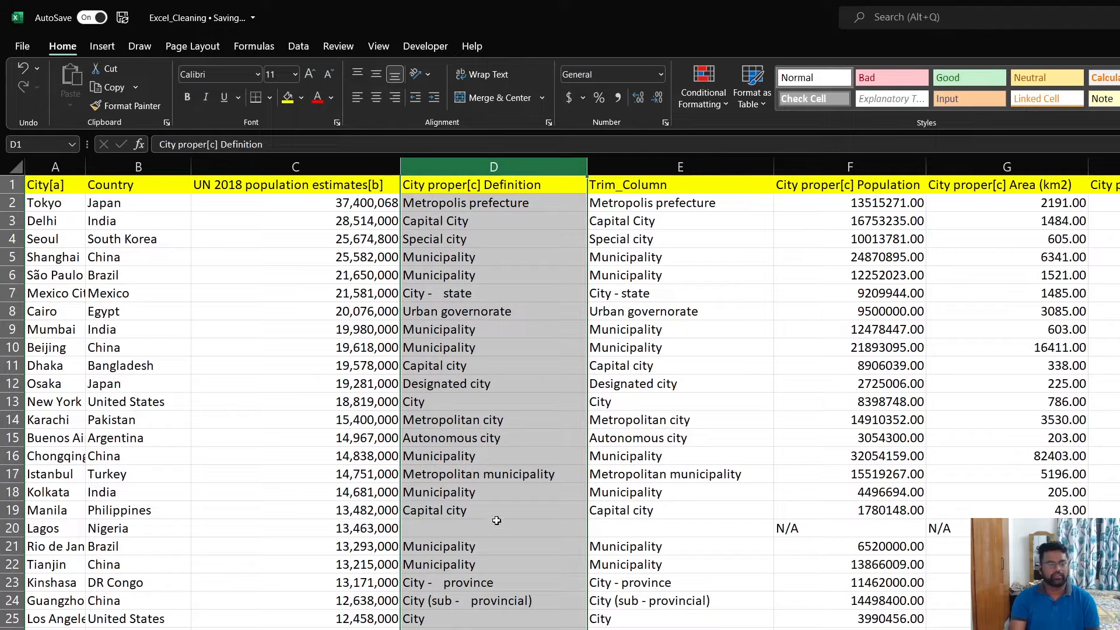
mouse_move(489, 391)
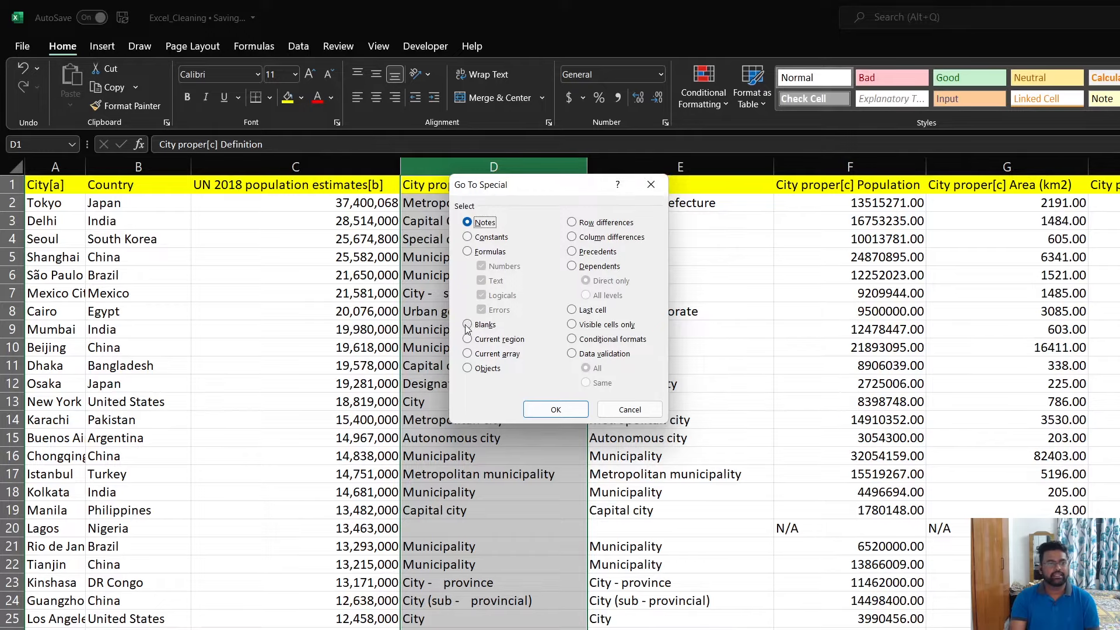
left_click(467, 324)
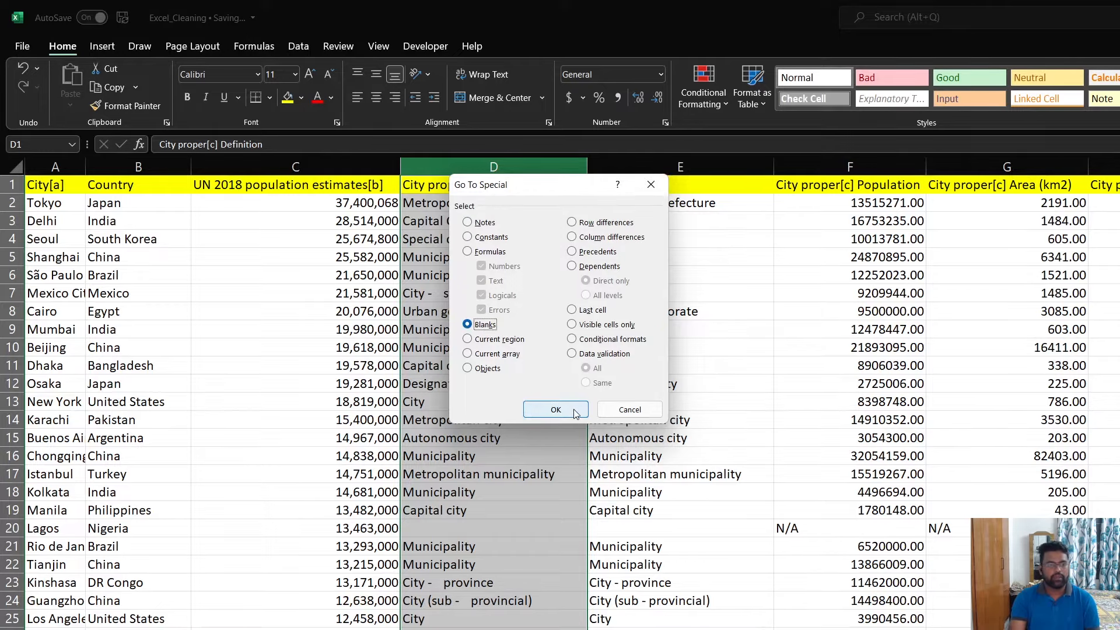
left_click(556, 410)
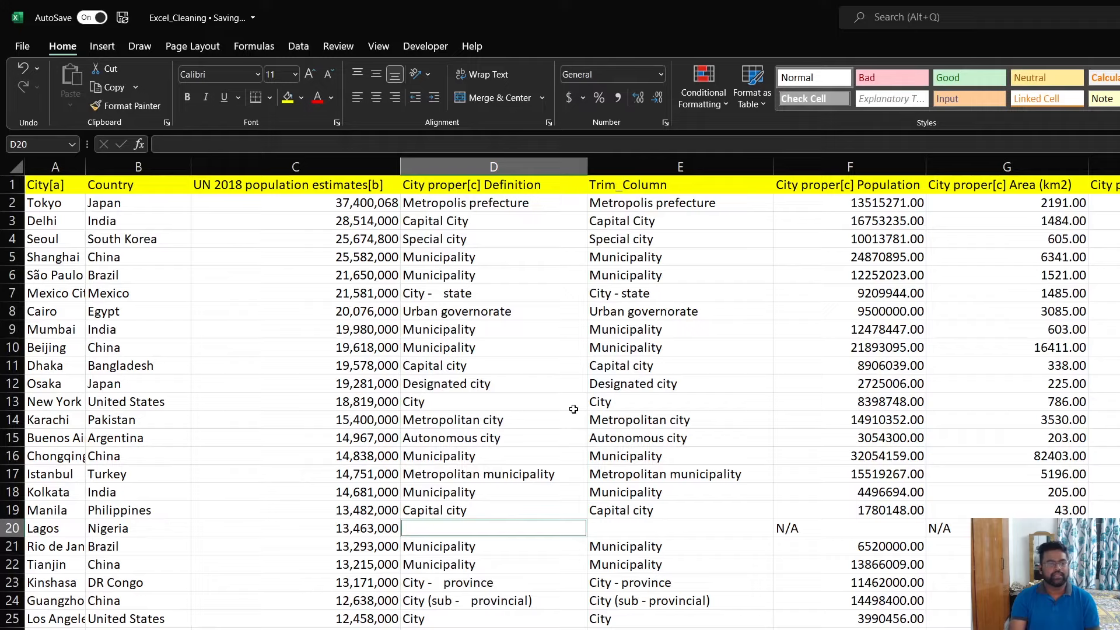
scroll("down", 3)
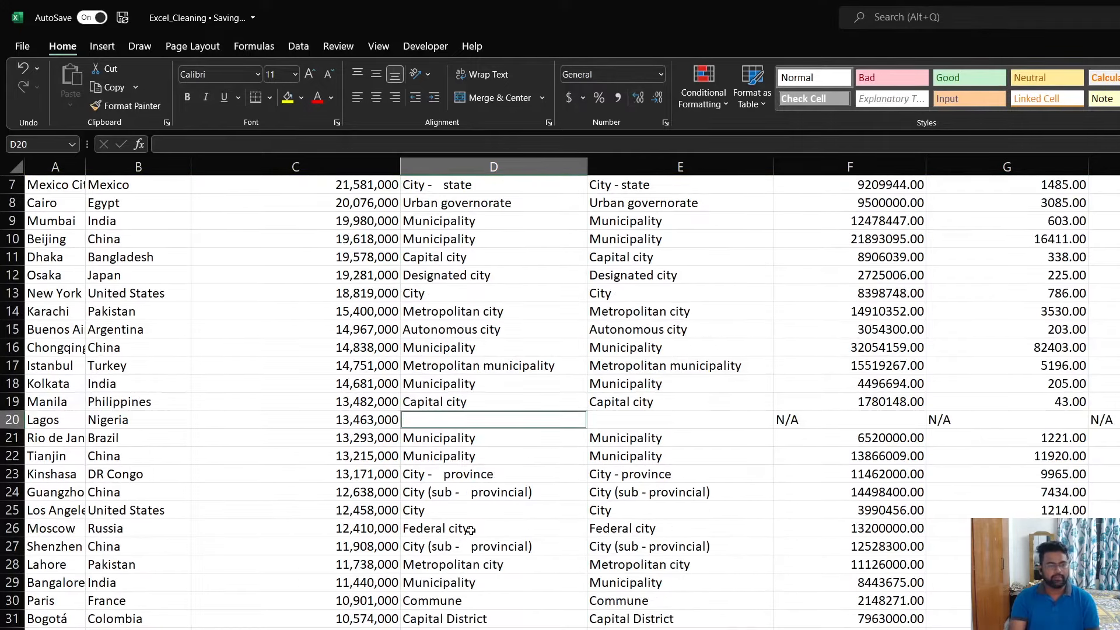
scroll("down", 3)
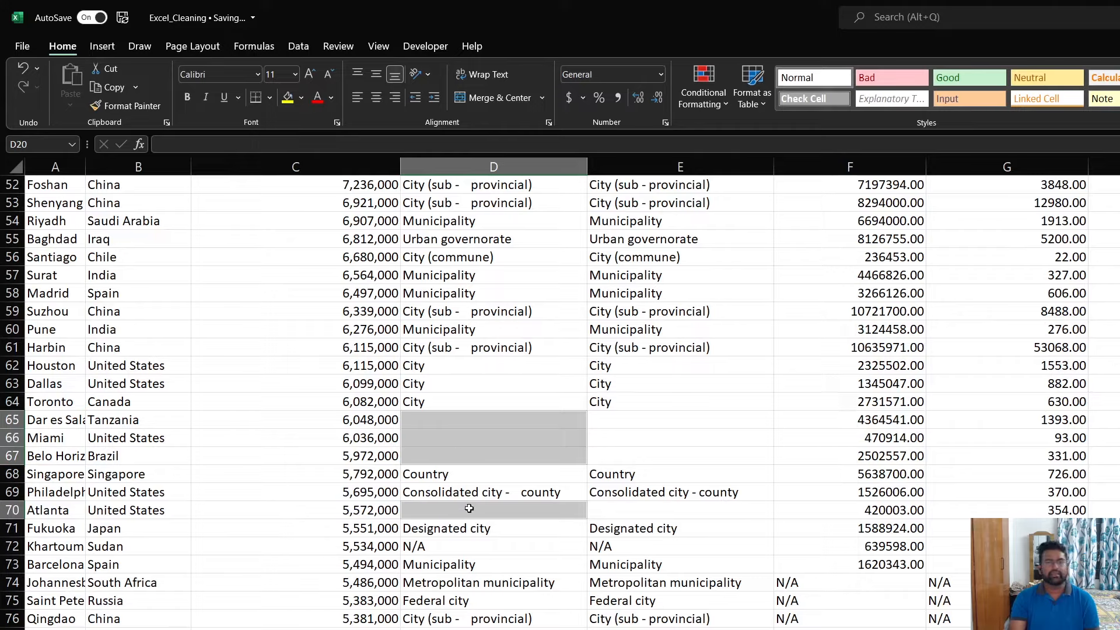
mouse_move(463, 421)
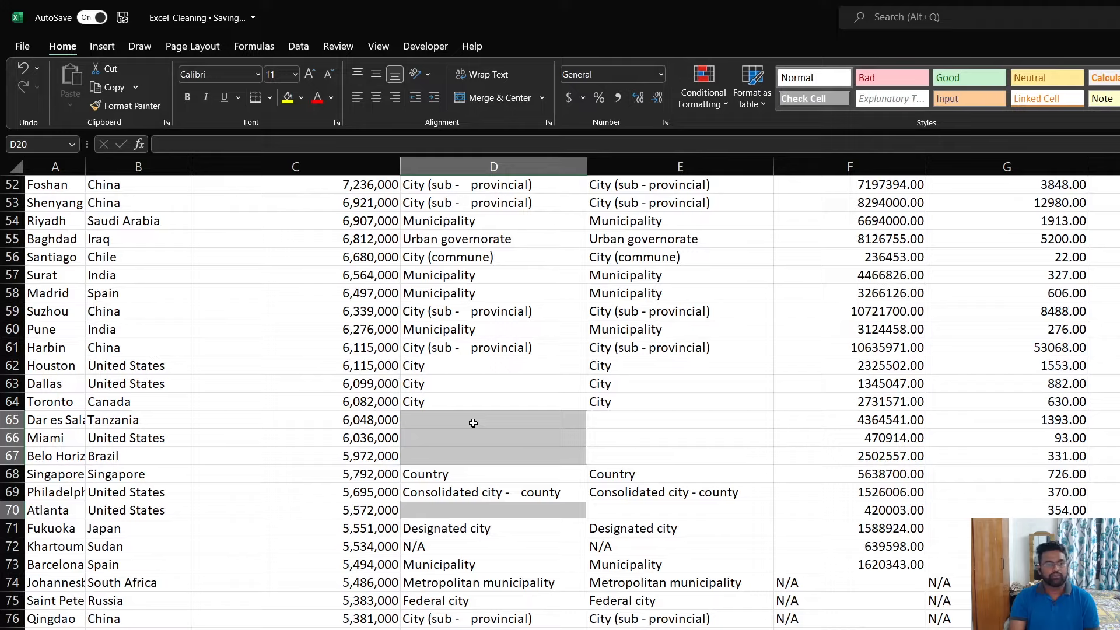
Step: Delete the entire rows of the blank-definition cells, removing Lagos
right_click(473, 423)
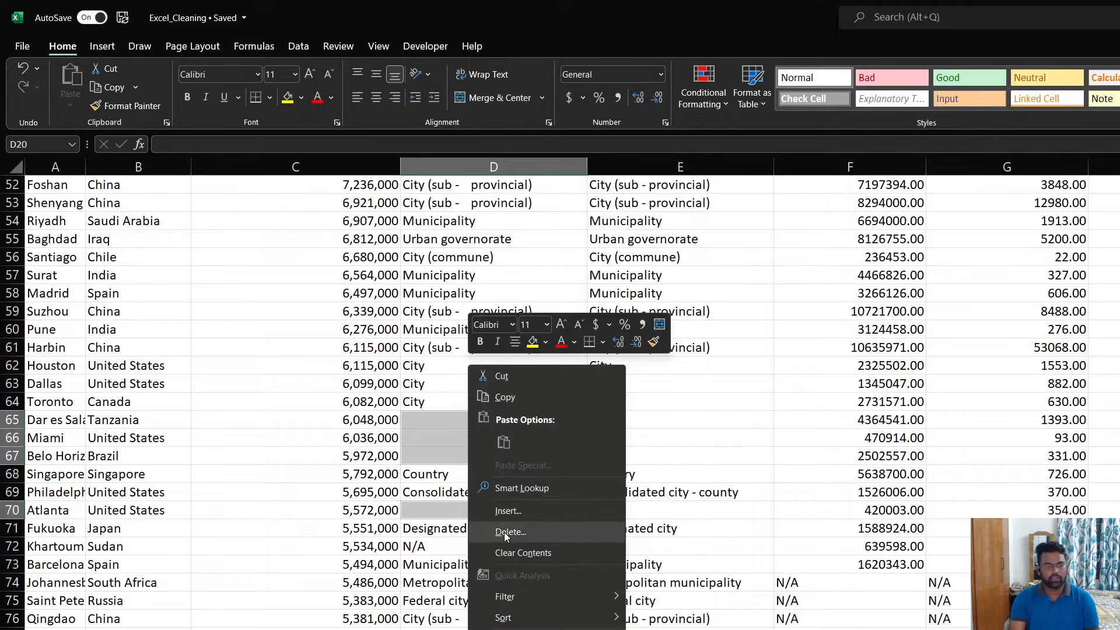
left_click(510, 532)
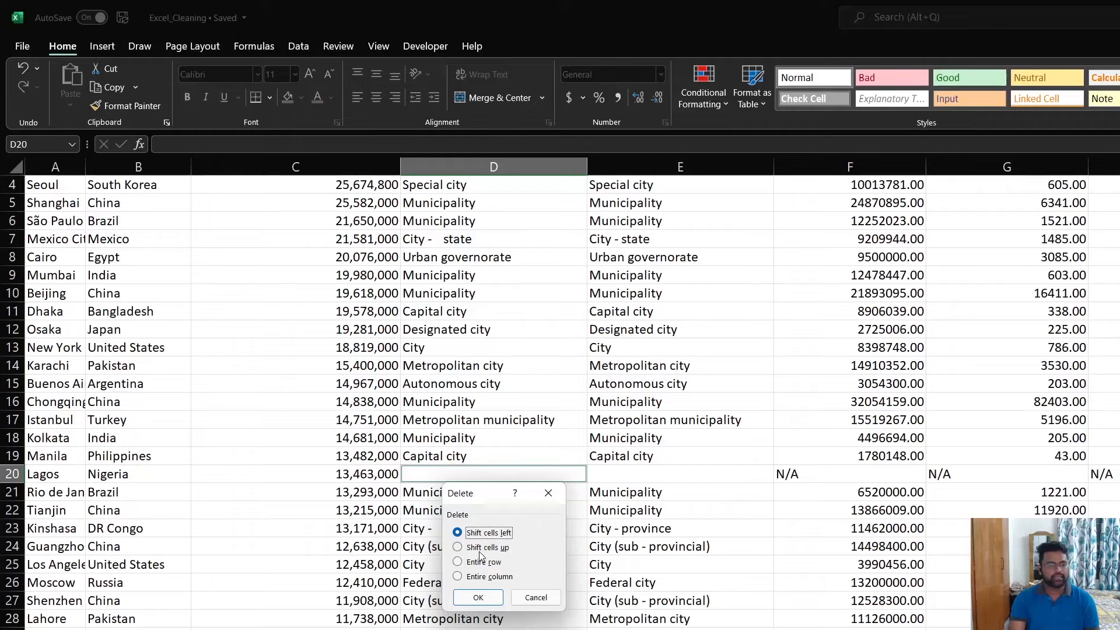
left_click(457, 562)
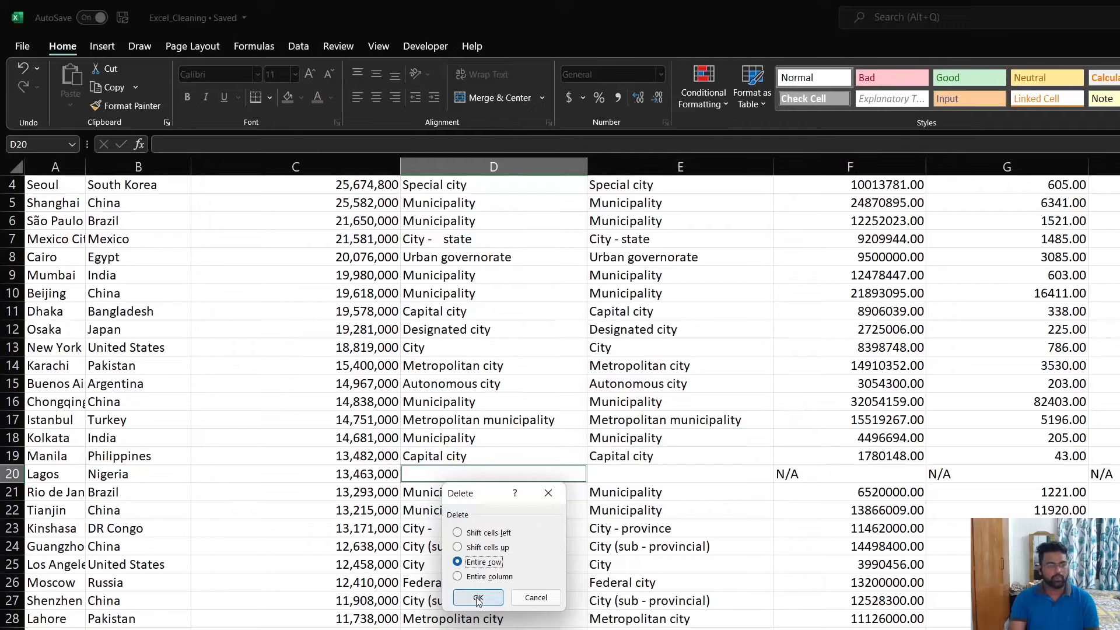
left_click(477, 598)
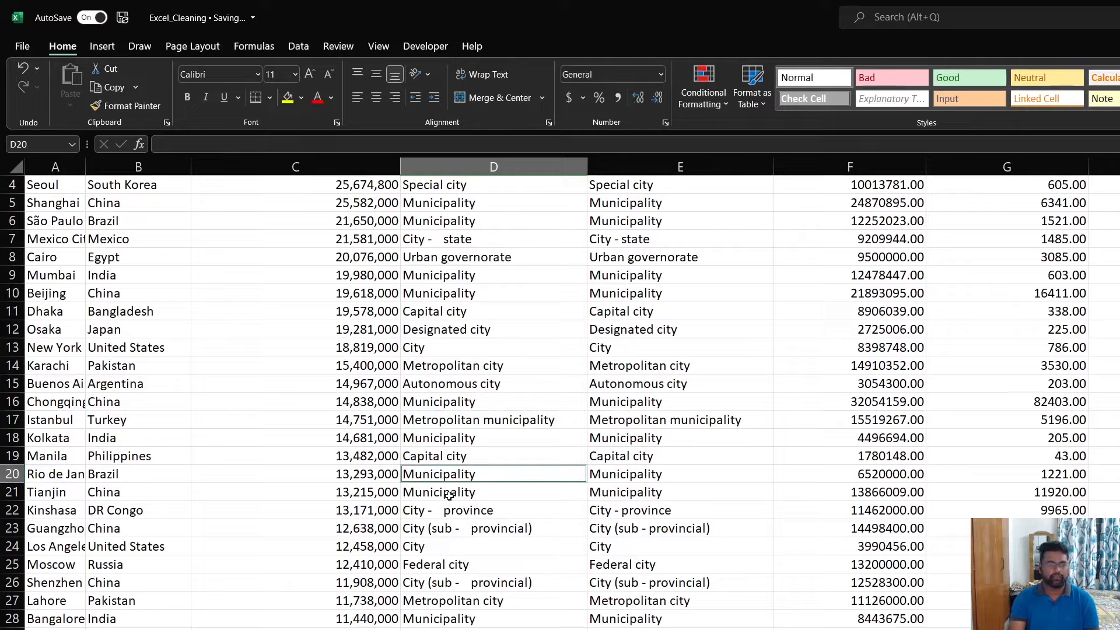
scroll("down", 3)
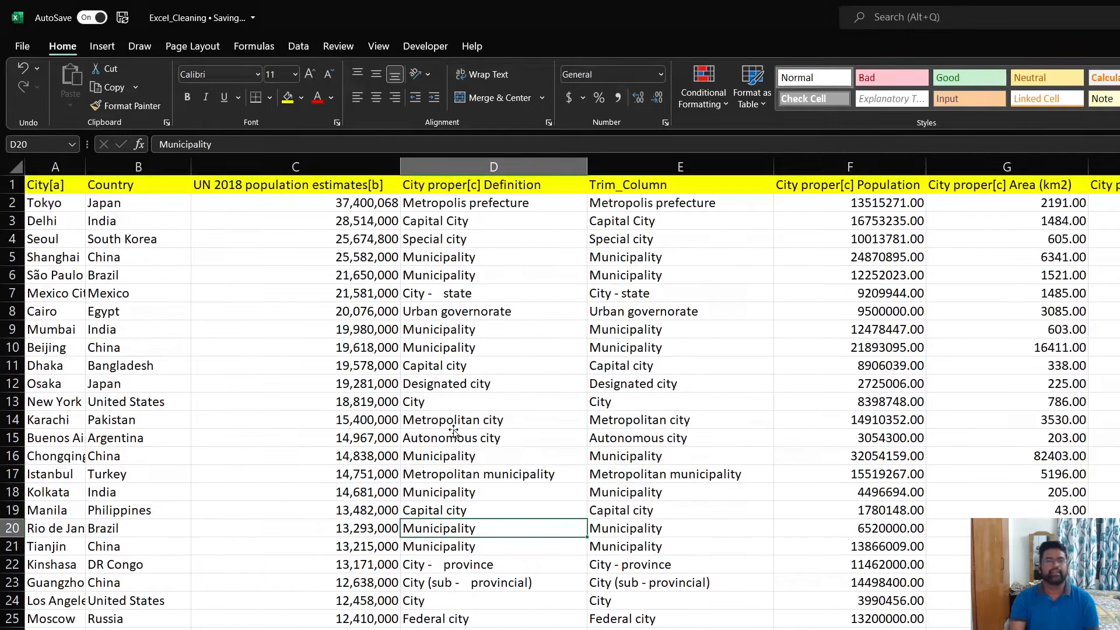
mouse_move(500, 370)
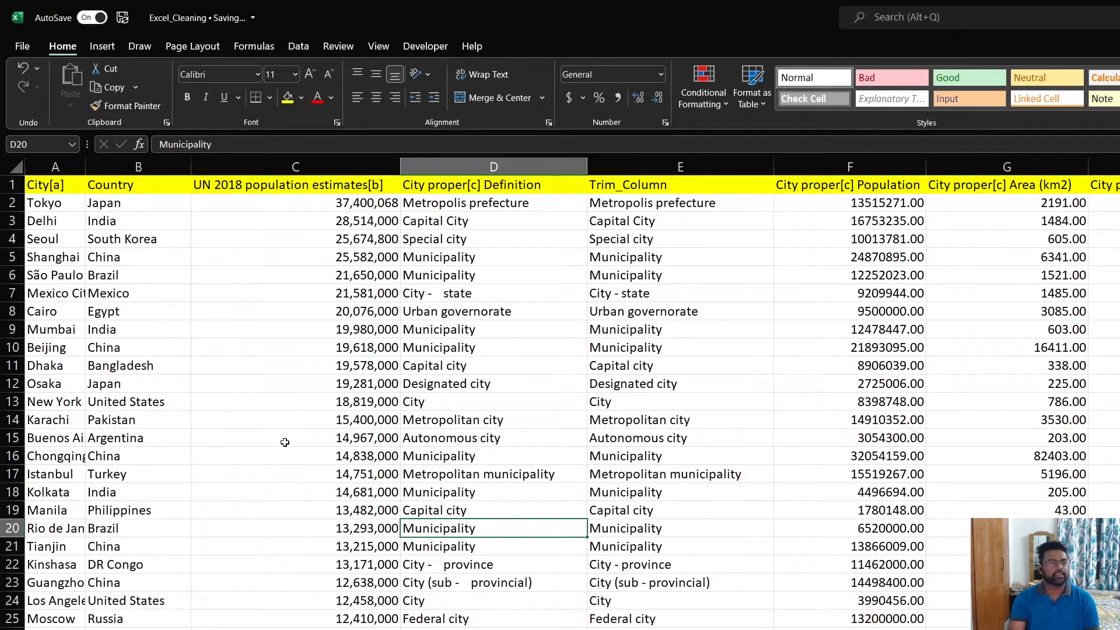
mouse_move(123, 178)
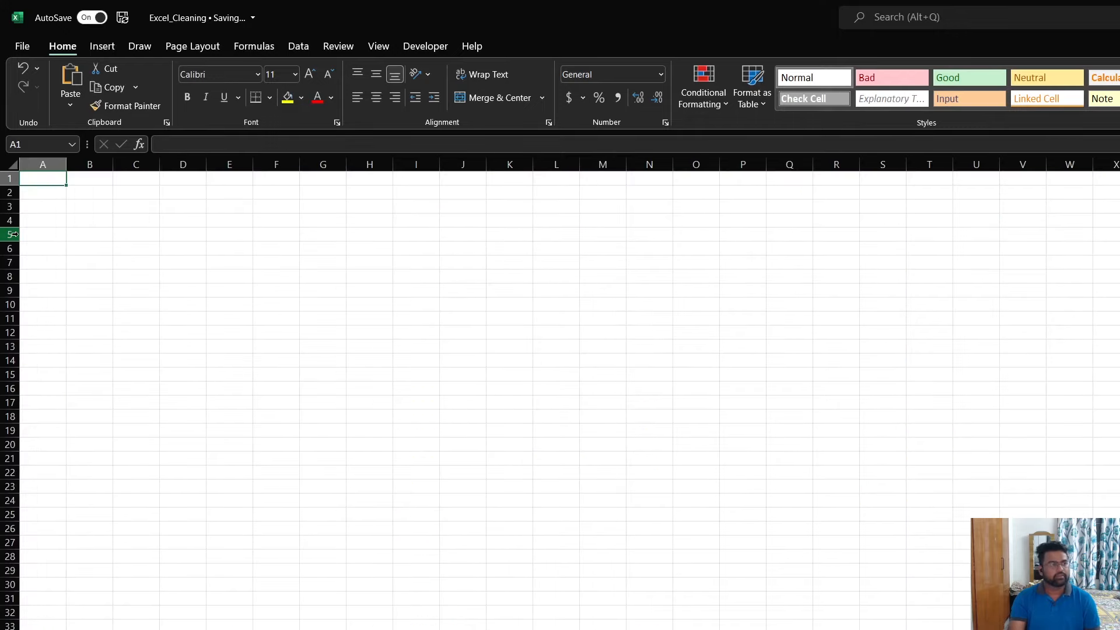
Step: Paste the copied Country list into column A and select the whole column
key("ctrl+v")
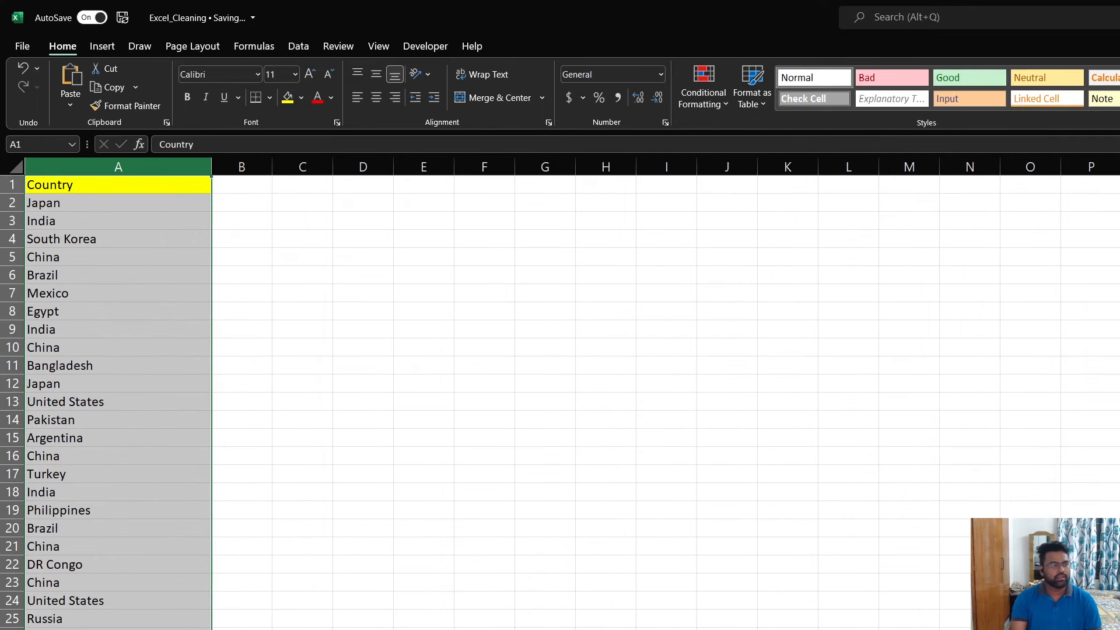
left_click(58, 509)
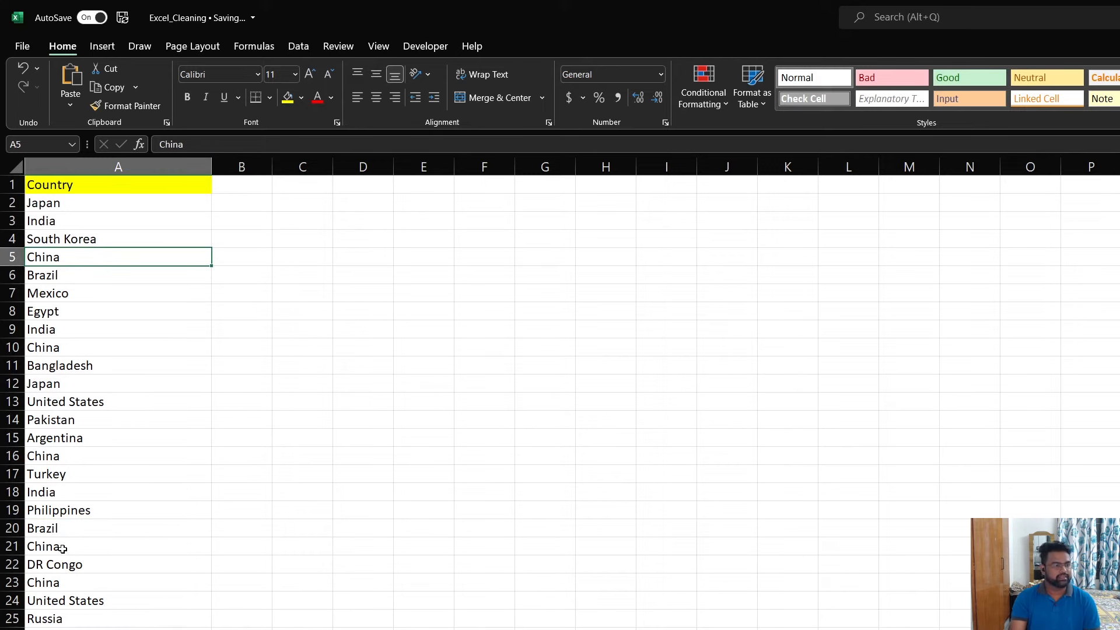
left_click(42, 583)
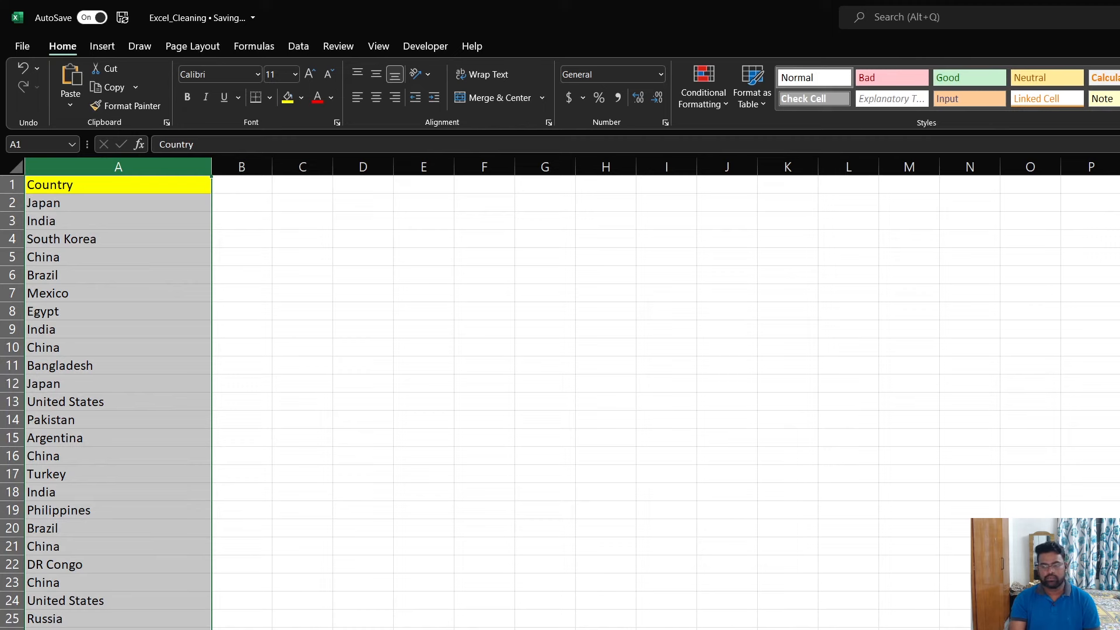
mouse_move(161, 286)
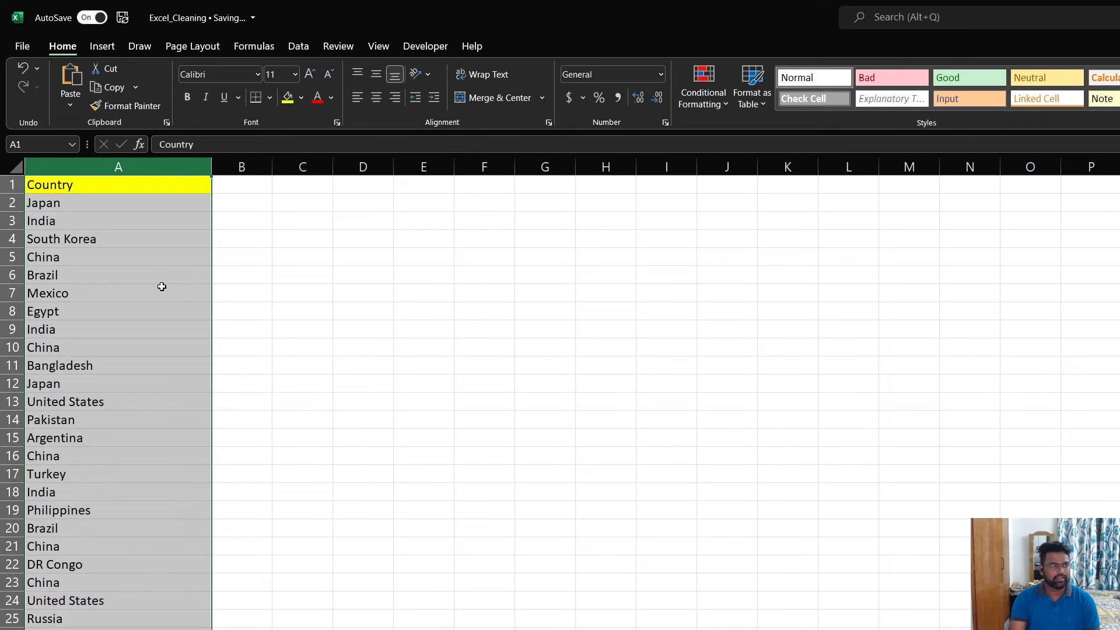
left_click(48, 293)
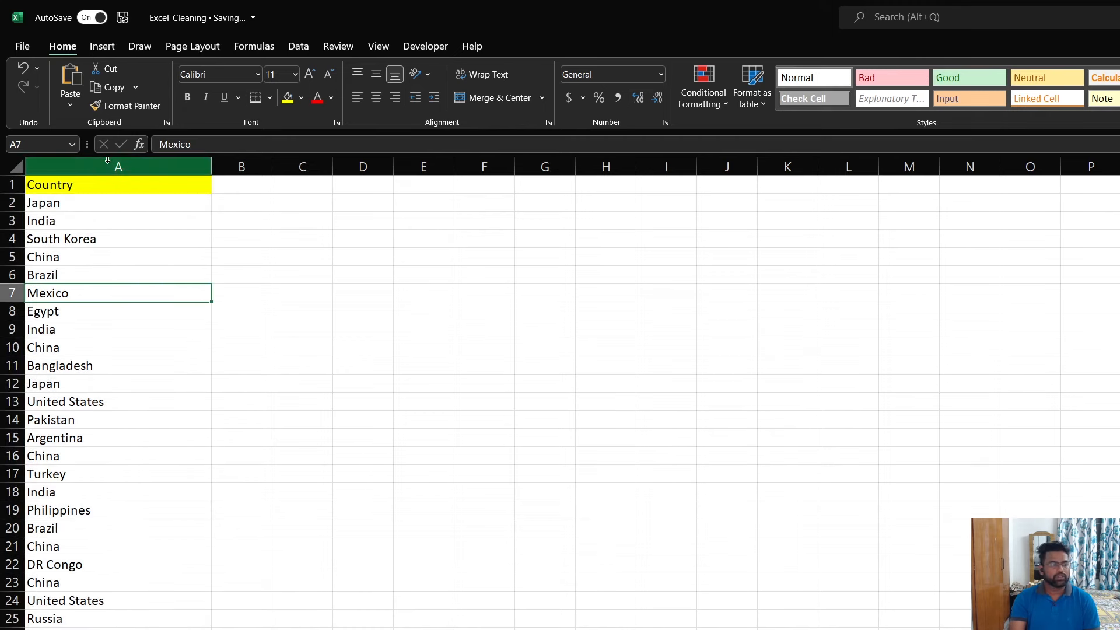
left_click(118, 184)
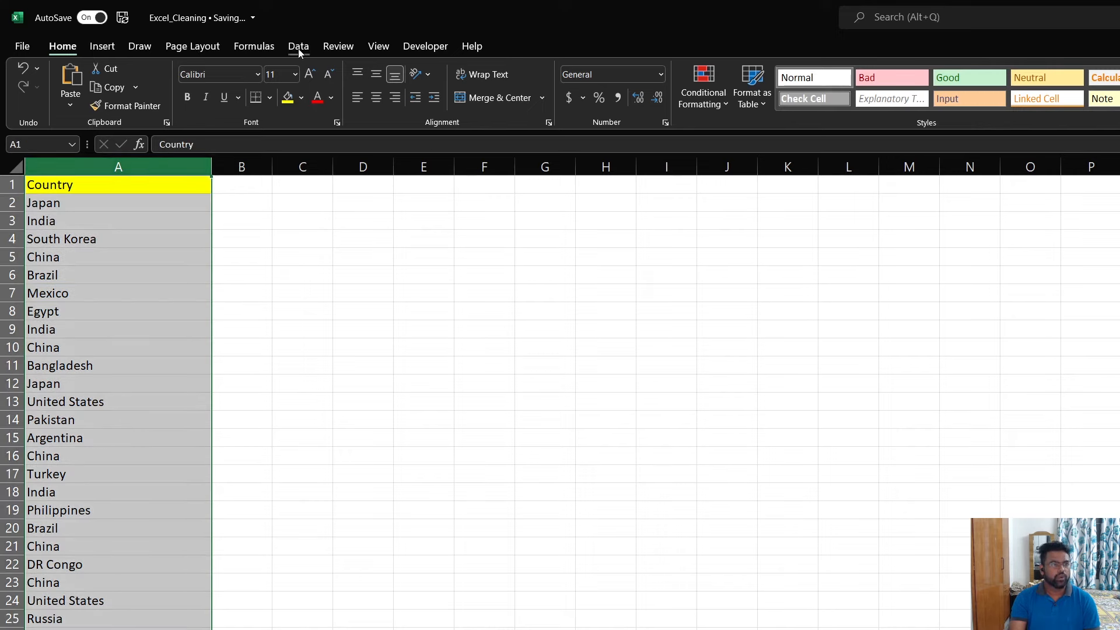
Step: Remove duplicates from the Country column, deleting 46 repeats and leaving 35 unique countries
left_click(298, 45)
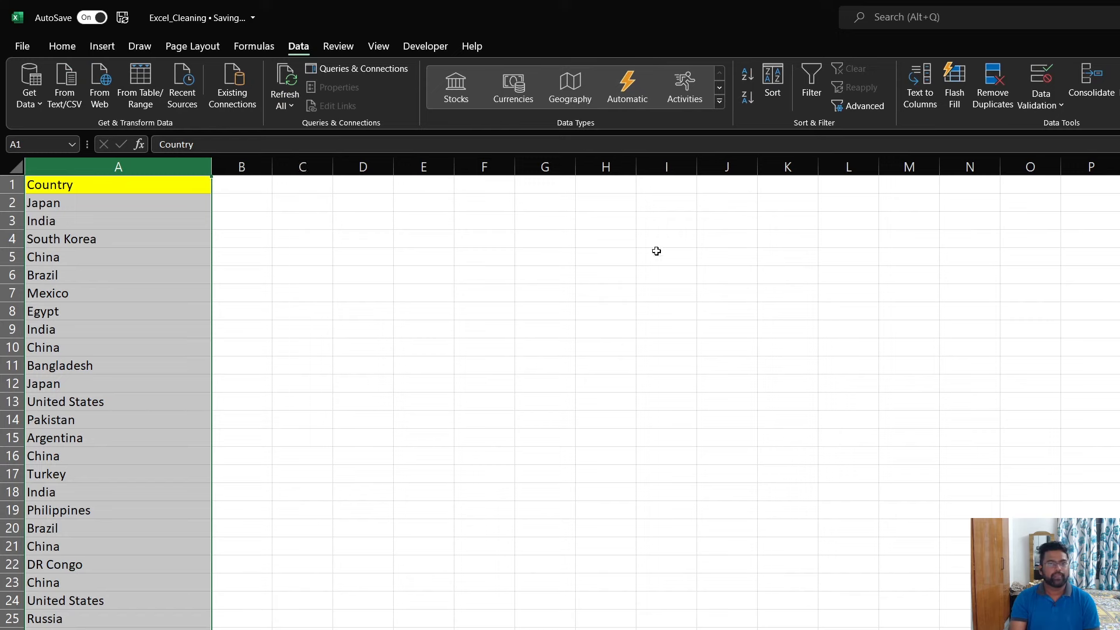
mouse_move(992, 86)
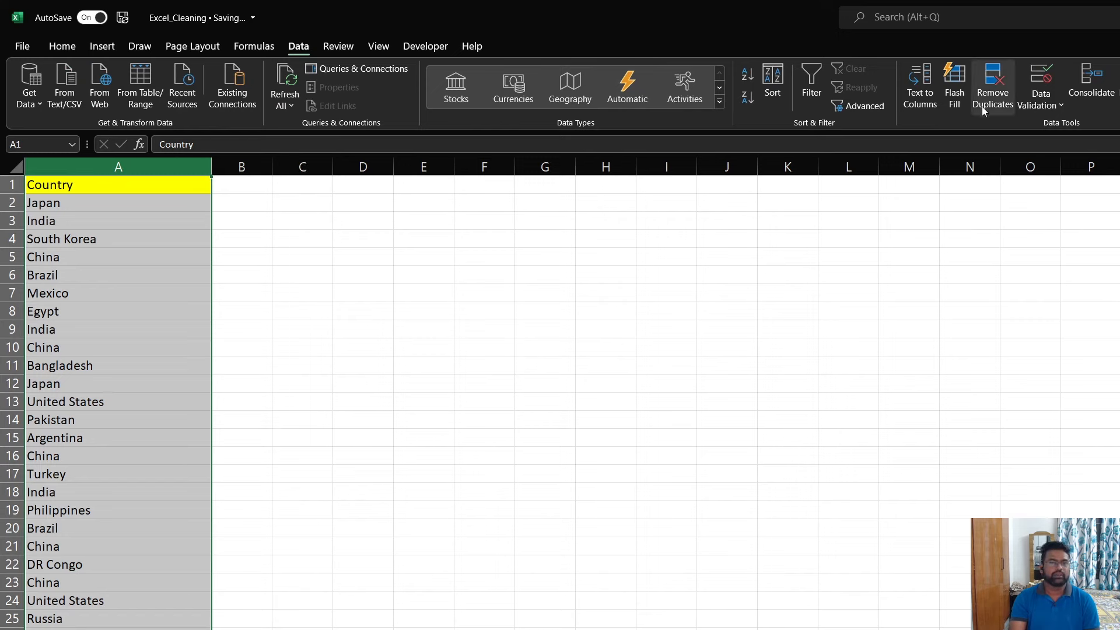
left_click(992, 84)
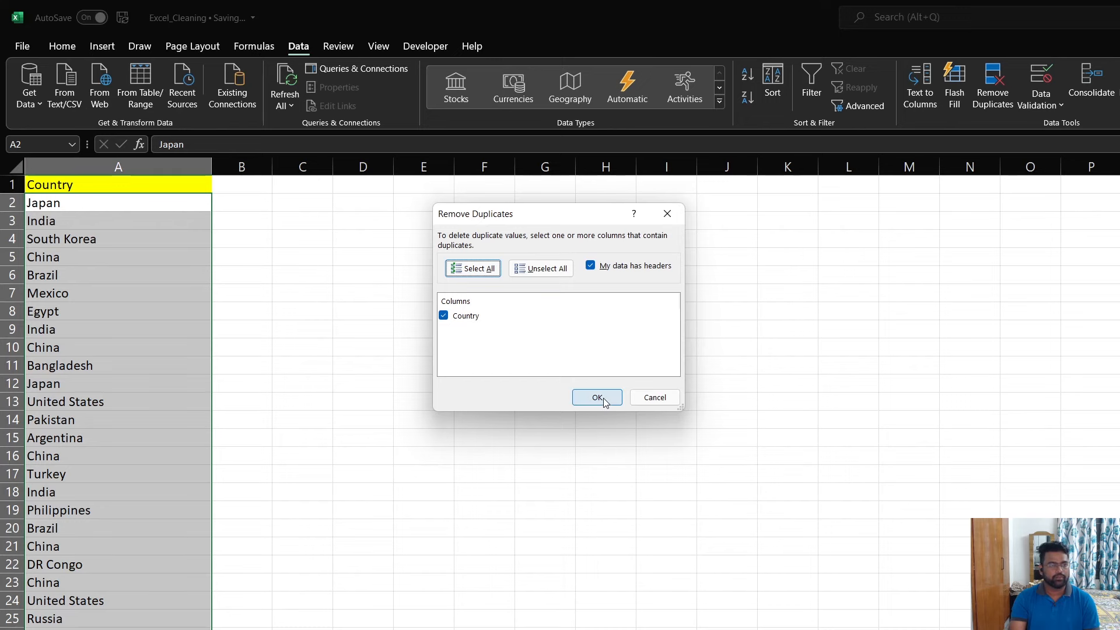
left_click(596, 397)
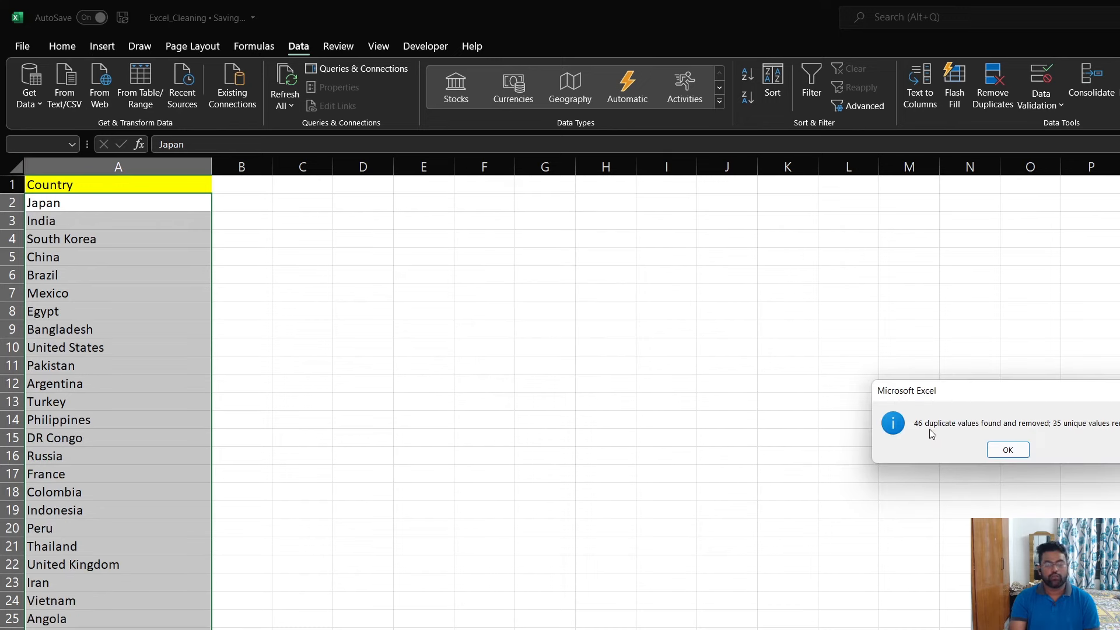
mouse_move(974, 436)
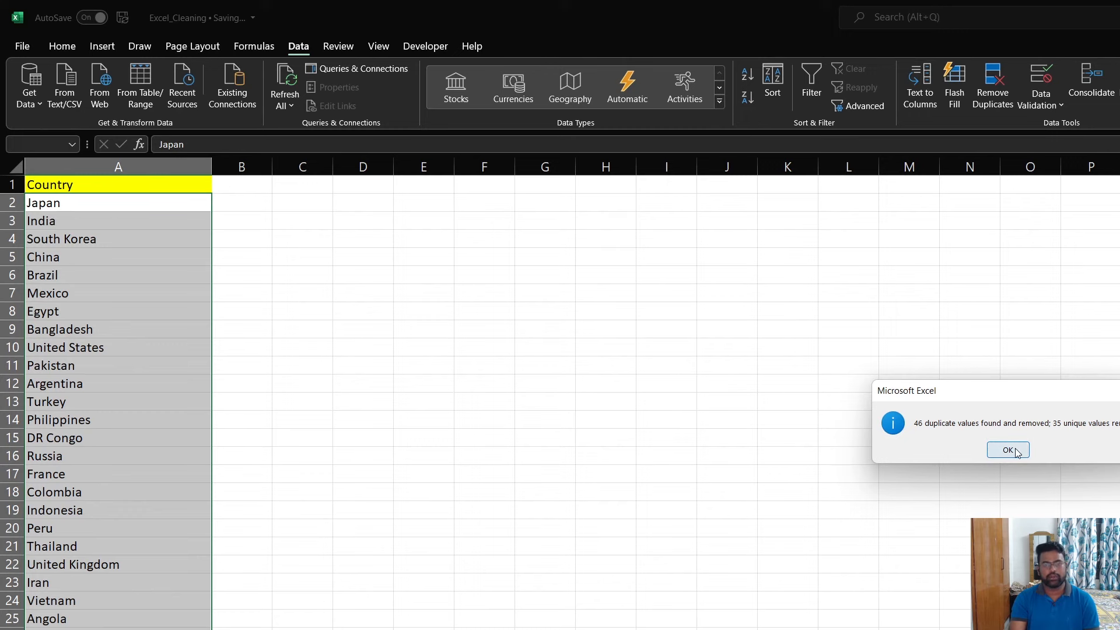
left_click(1007, 450)
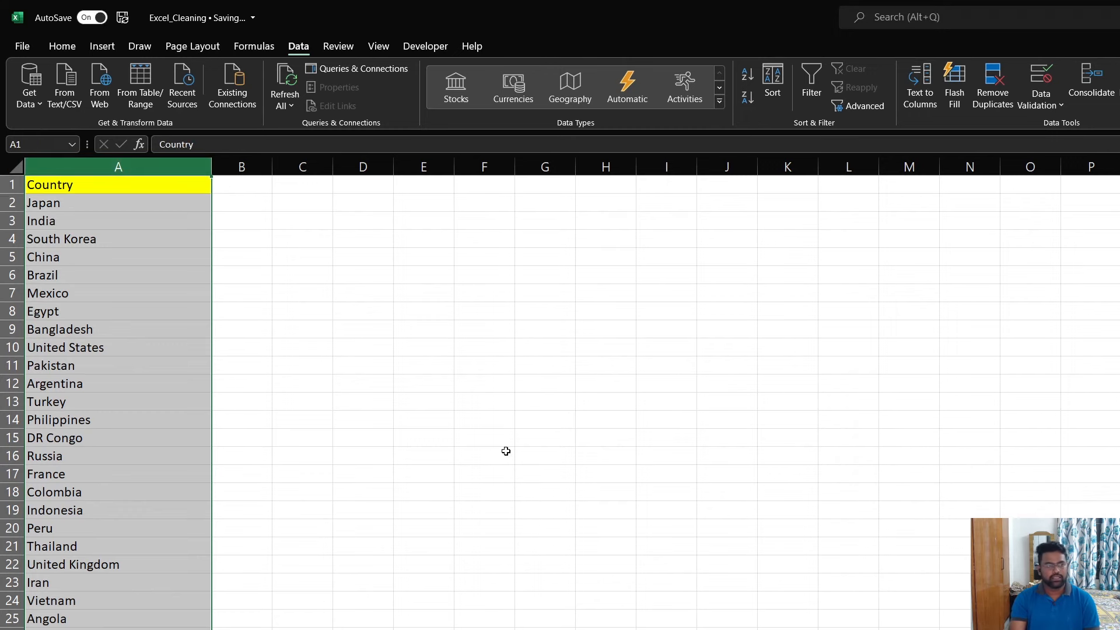
left_click(483, 455)
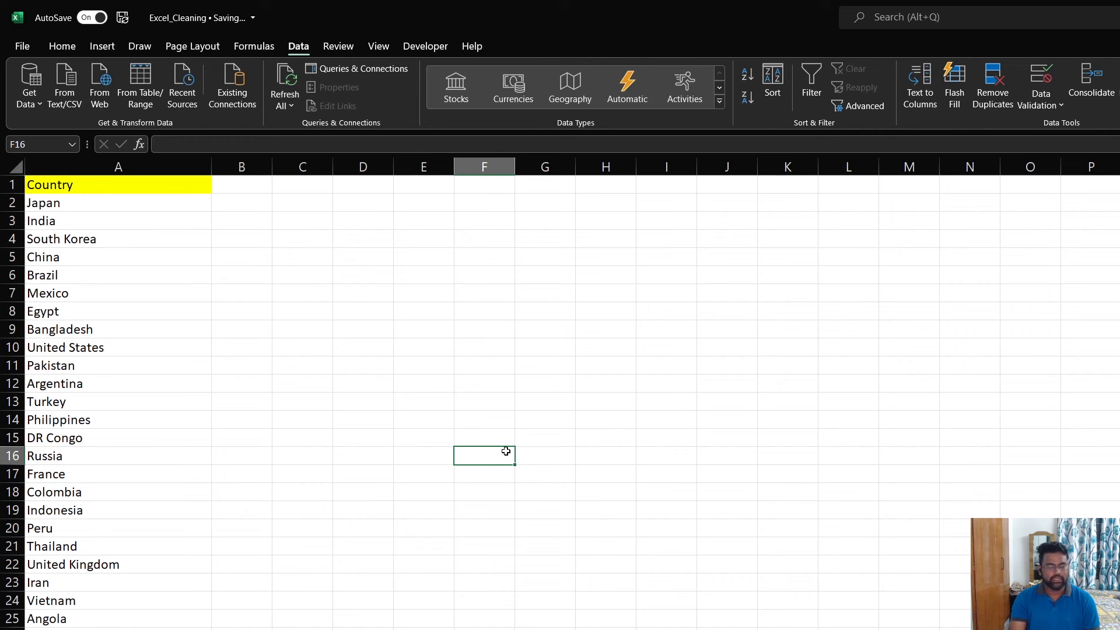